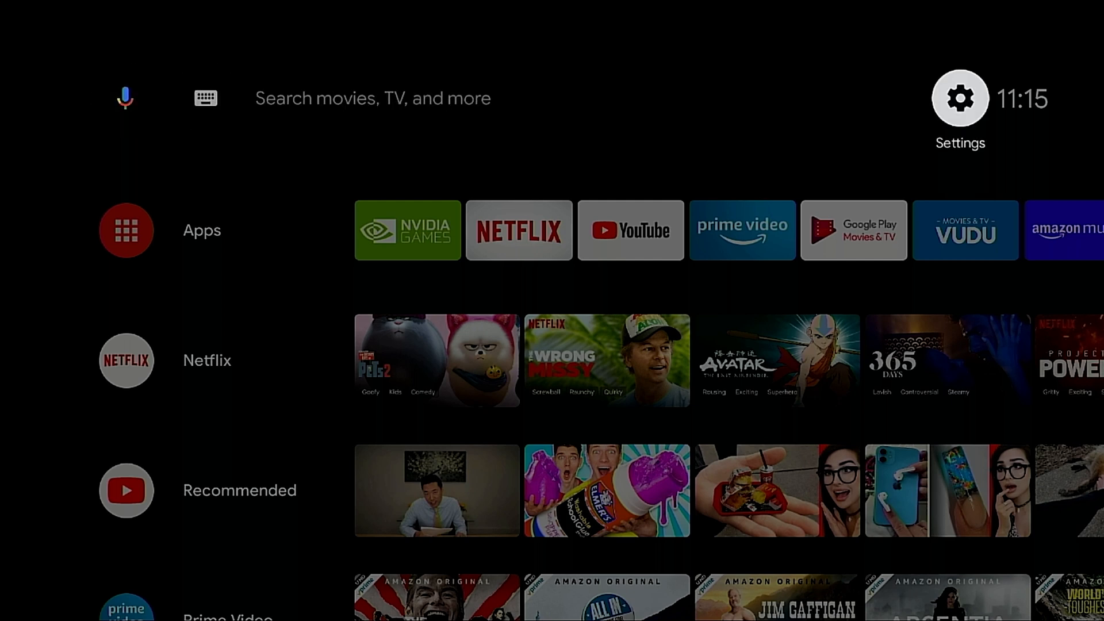
Open Settings from the home screen gear and move down the settings list
left_click(960, 98)
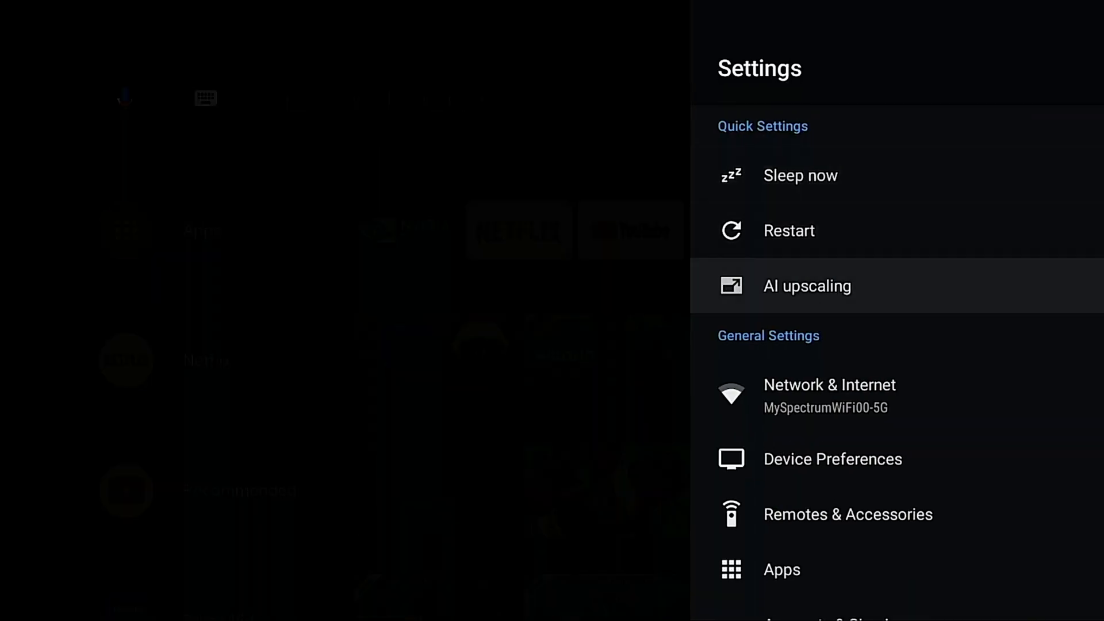
left_click(806, 285)
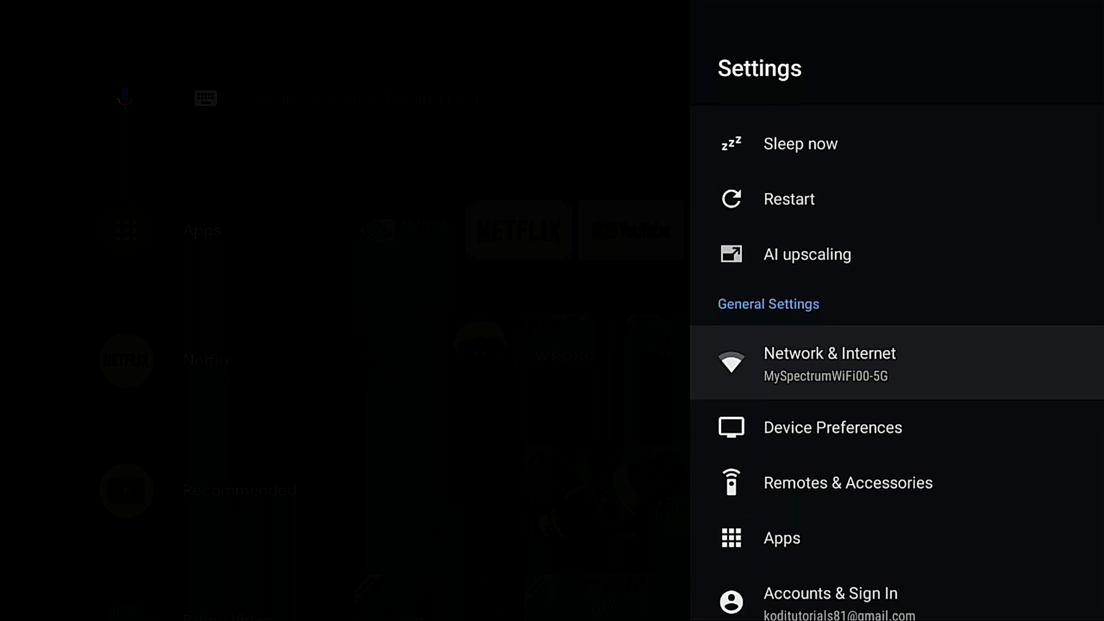
Open System upgrade and toggle Auto-upgrade off and on repeatedly
scroll("down", 3)
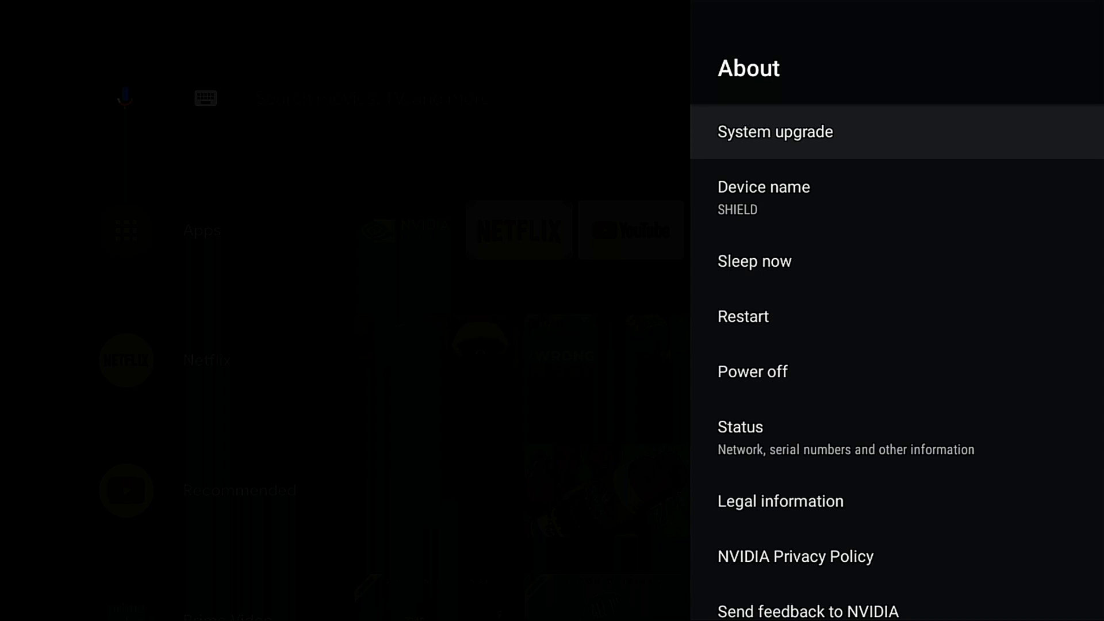
left_click(774, 132)
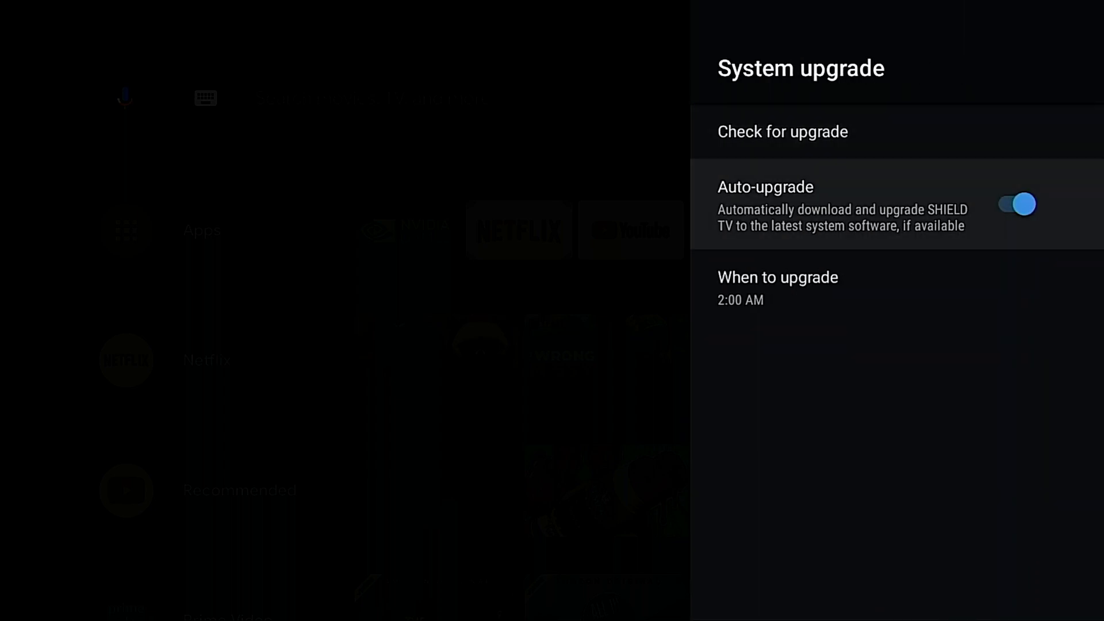
left_click(1016, 204)
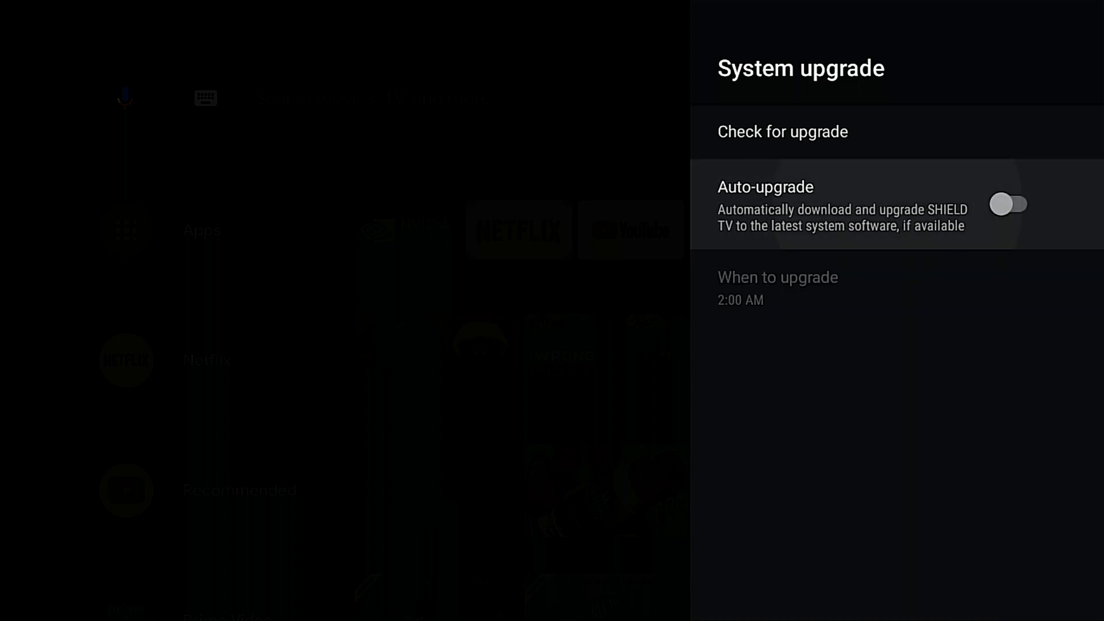
left_click(1007, 204)
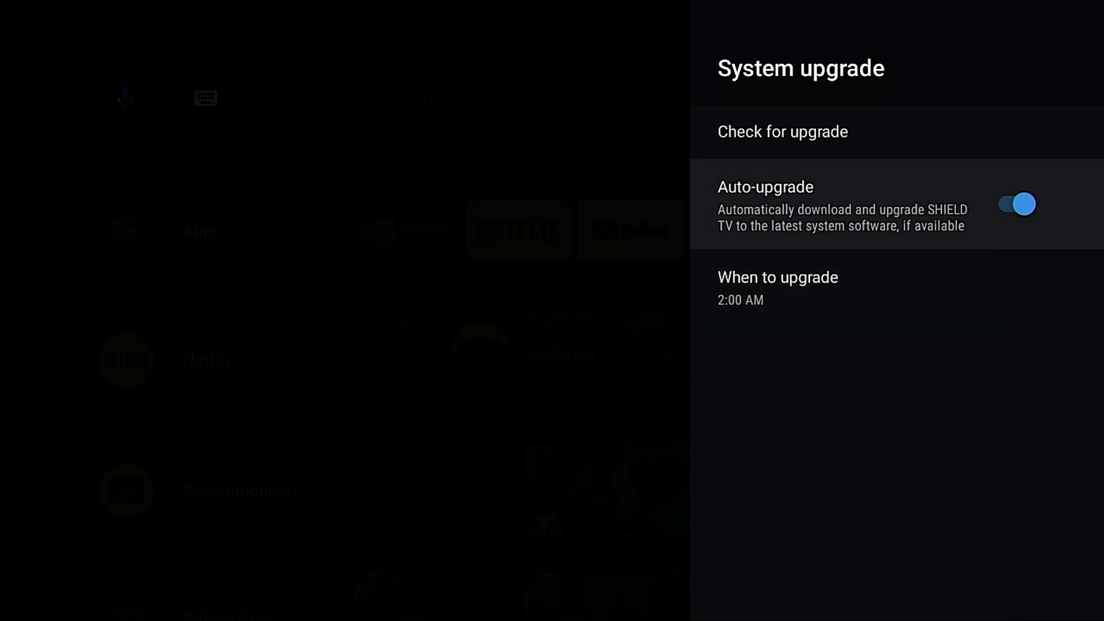
left_click(1014, 204)
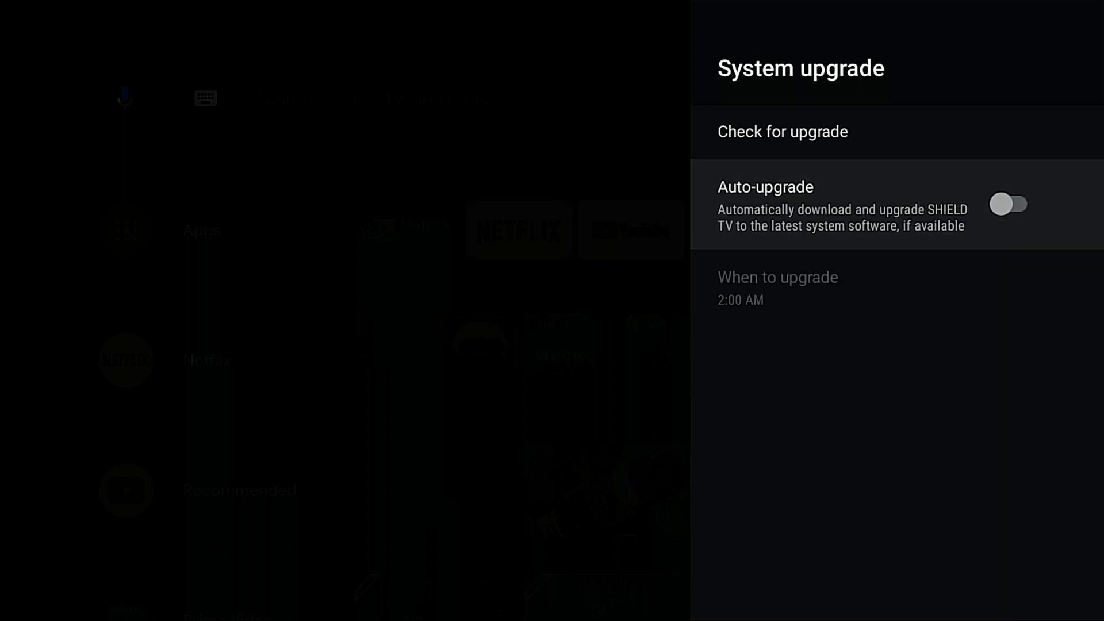
left_click(1008, 204)
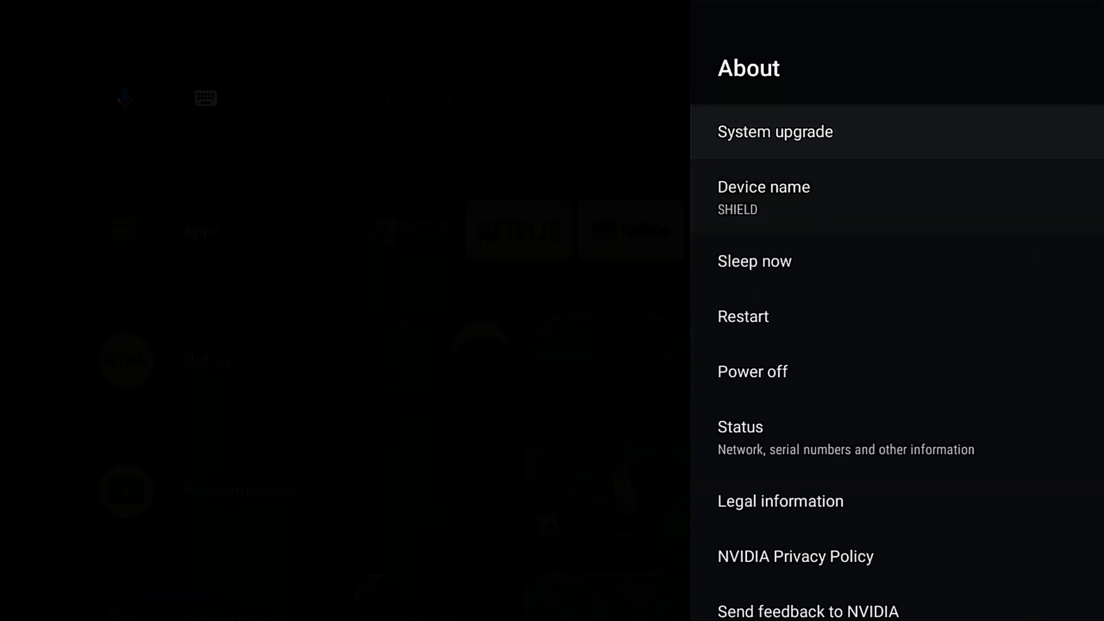
Browse Display & Sound down to AI upscaling, then scroll through Device Preferences
scroll("down", 3)
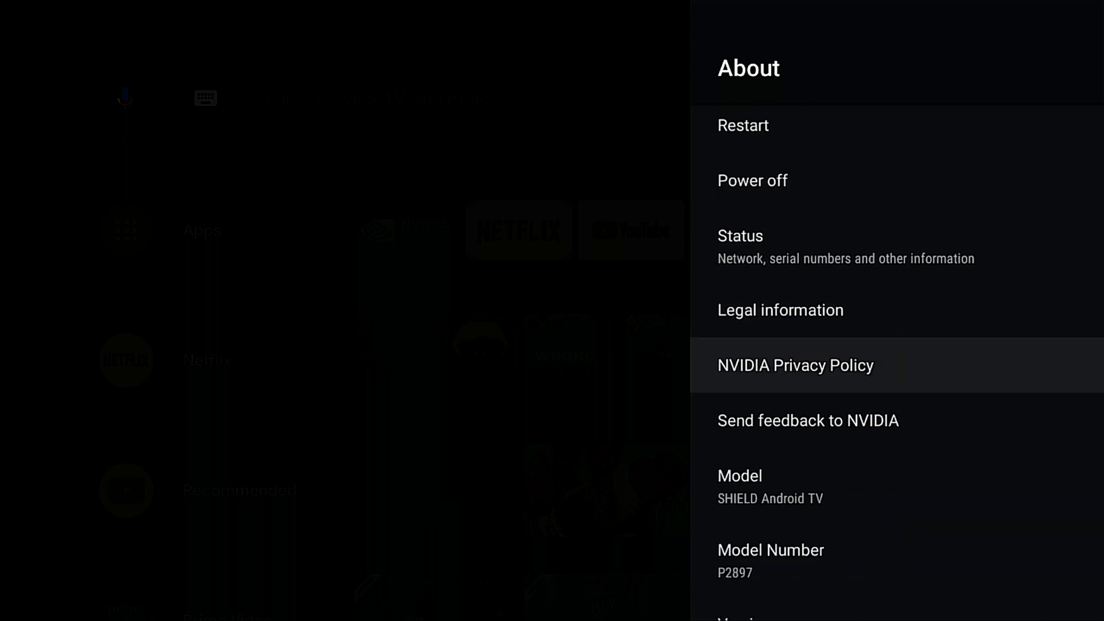
scroll("down", 3)
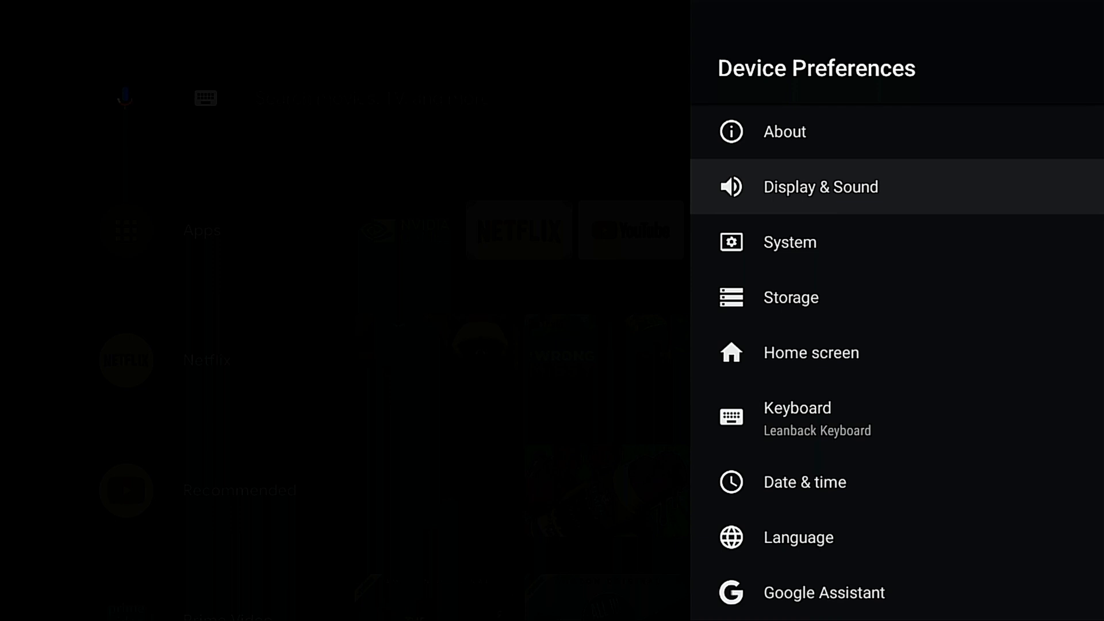
left_click(820, 186)
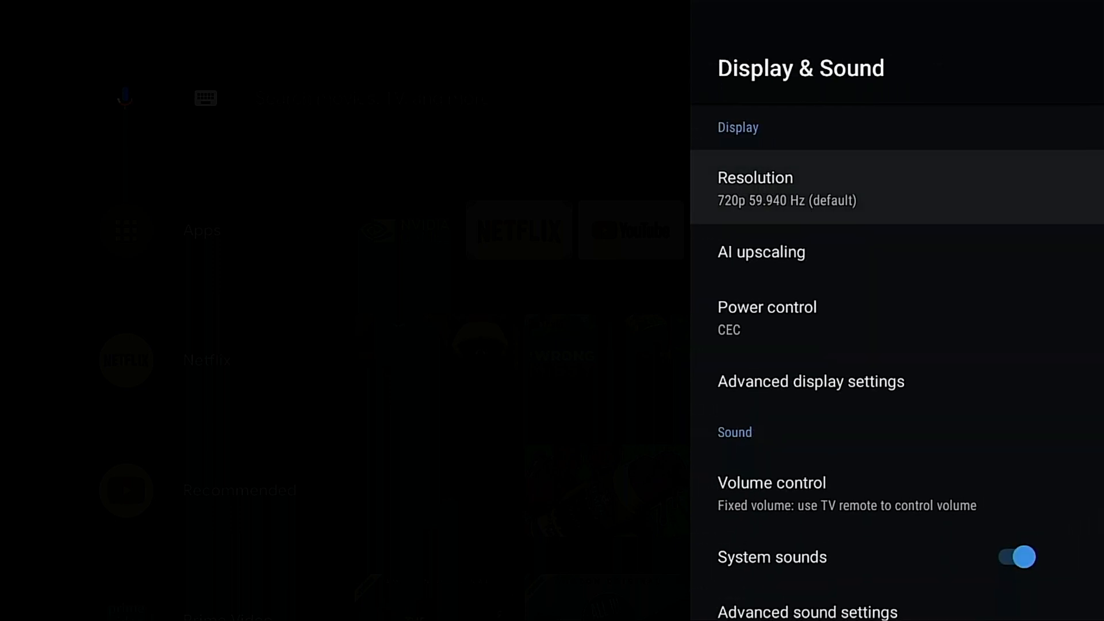
left_click(756, 188)
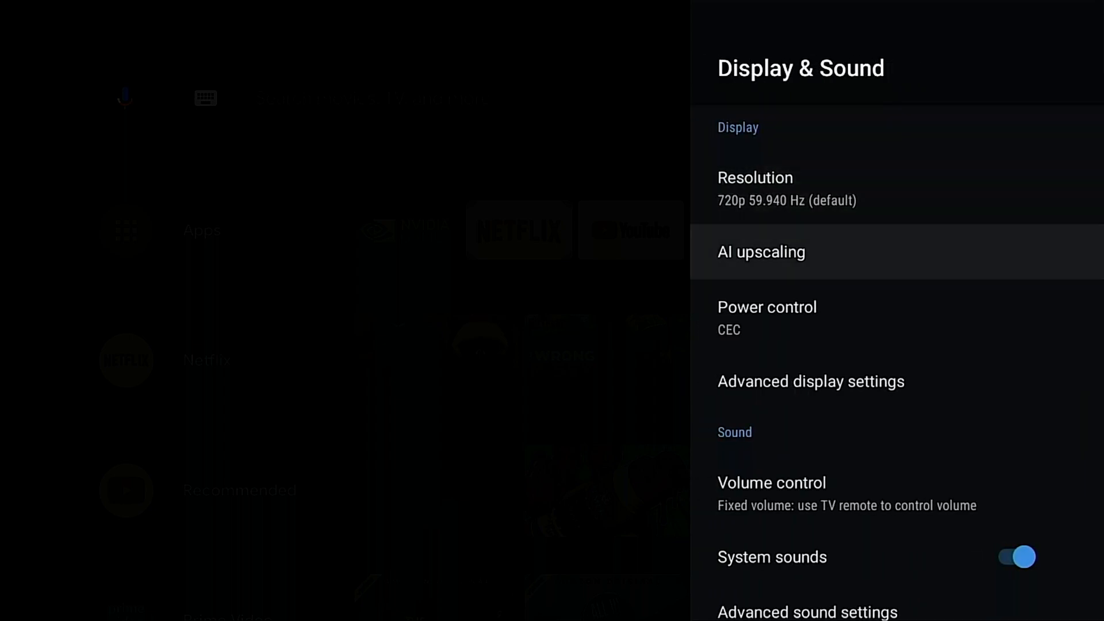
scroll("down", 3)
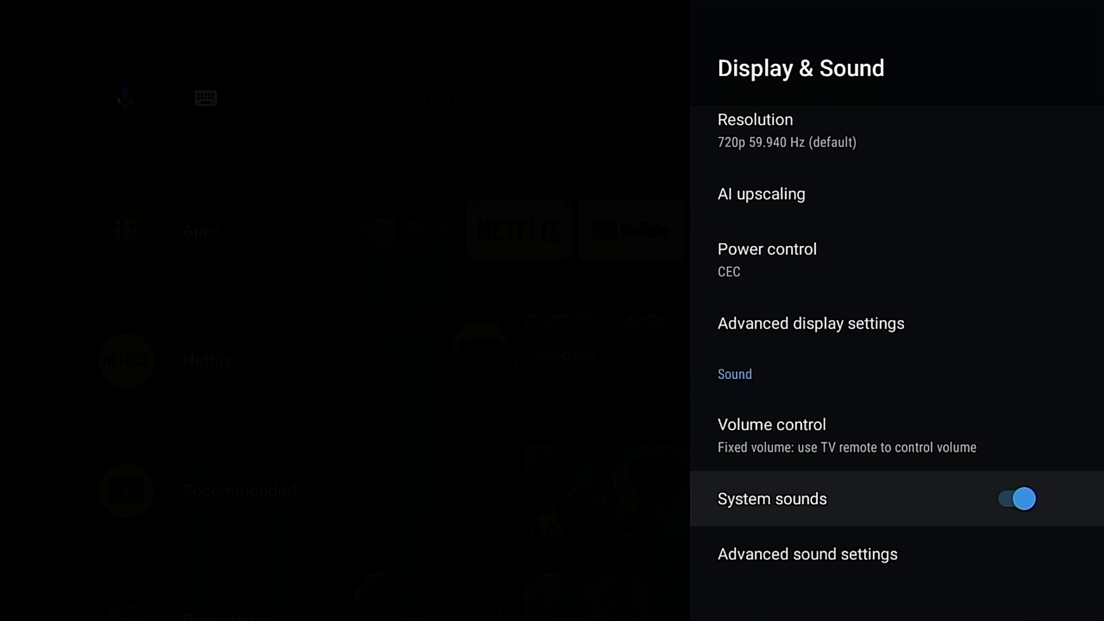
key("Back")
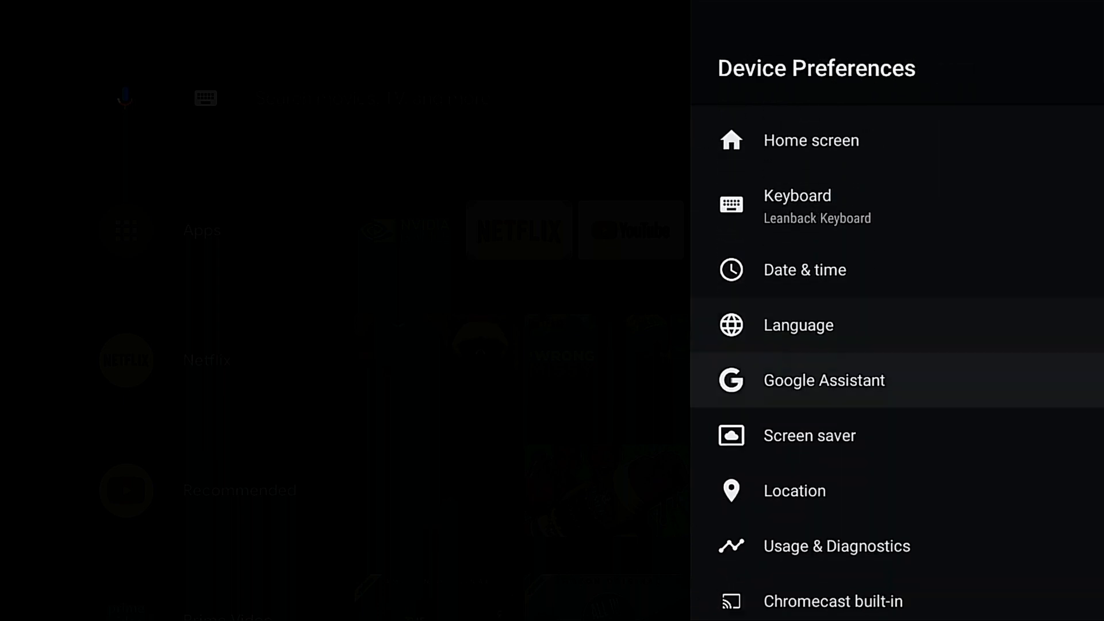
scroll("down", 3)
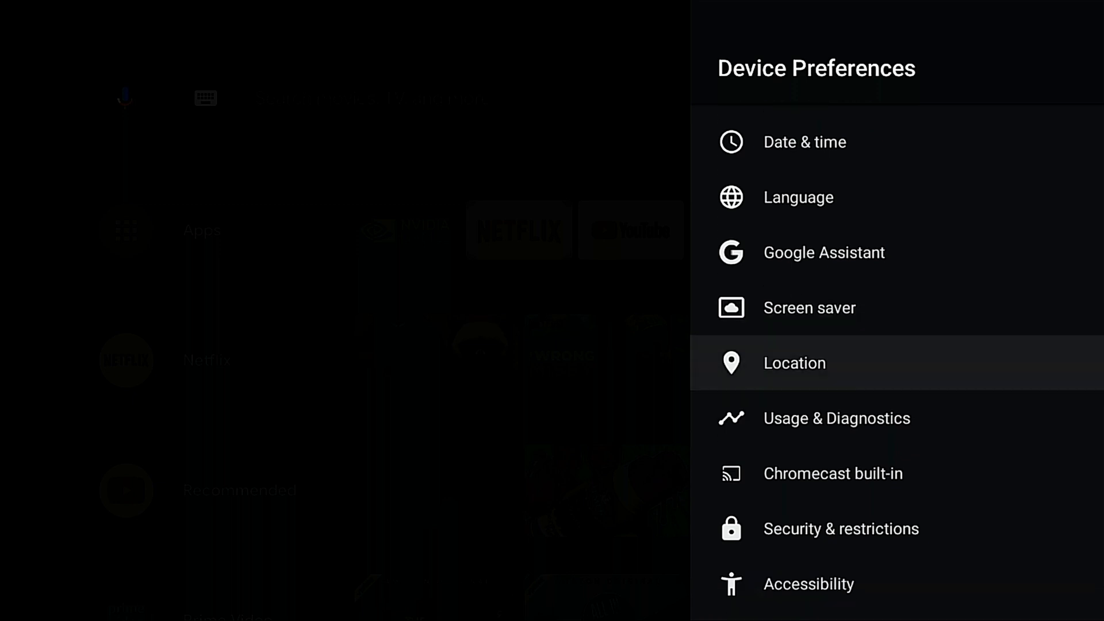
scroll("down", 3)
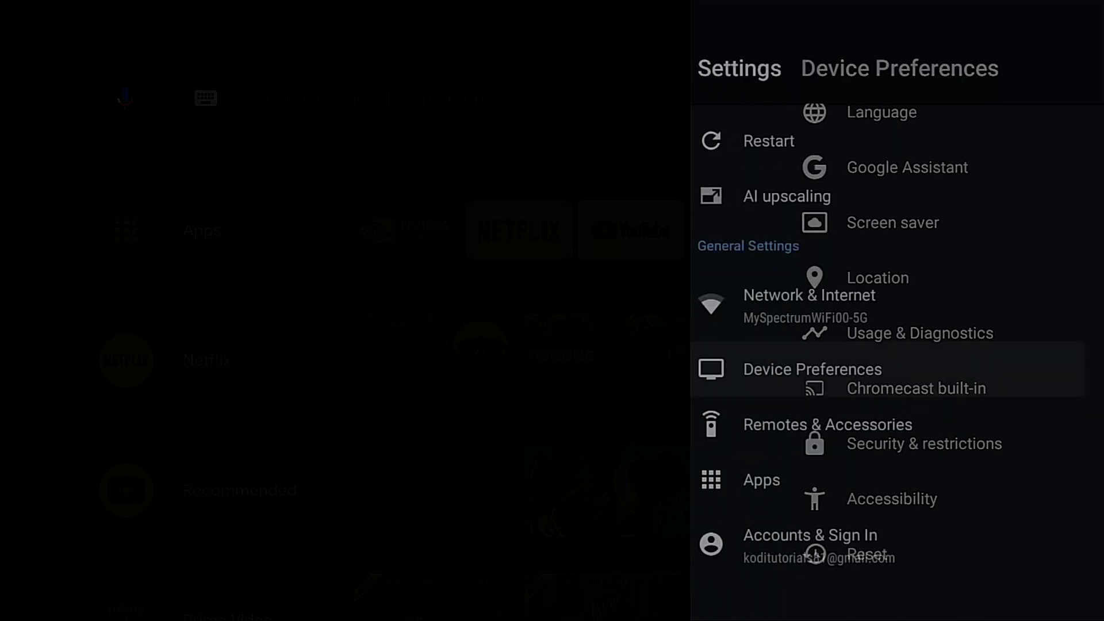
left_click(827, 424)
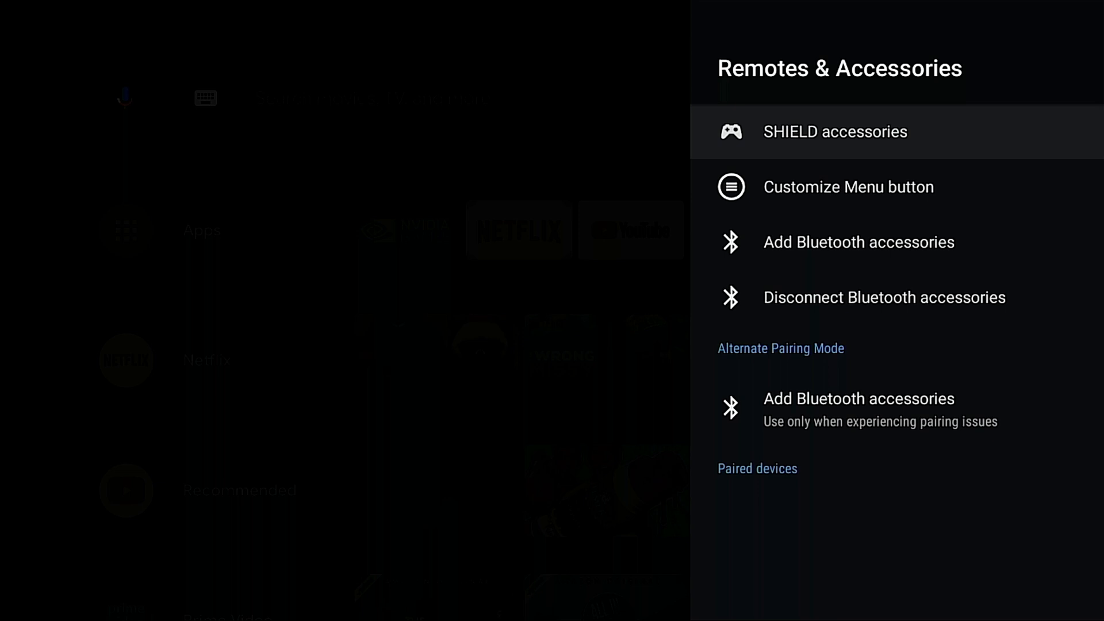
left_click(847, 186)
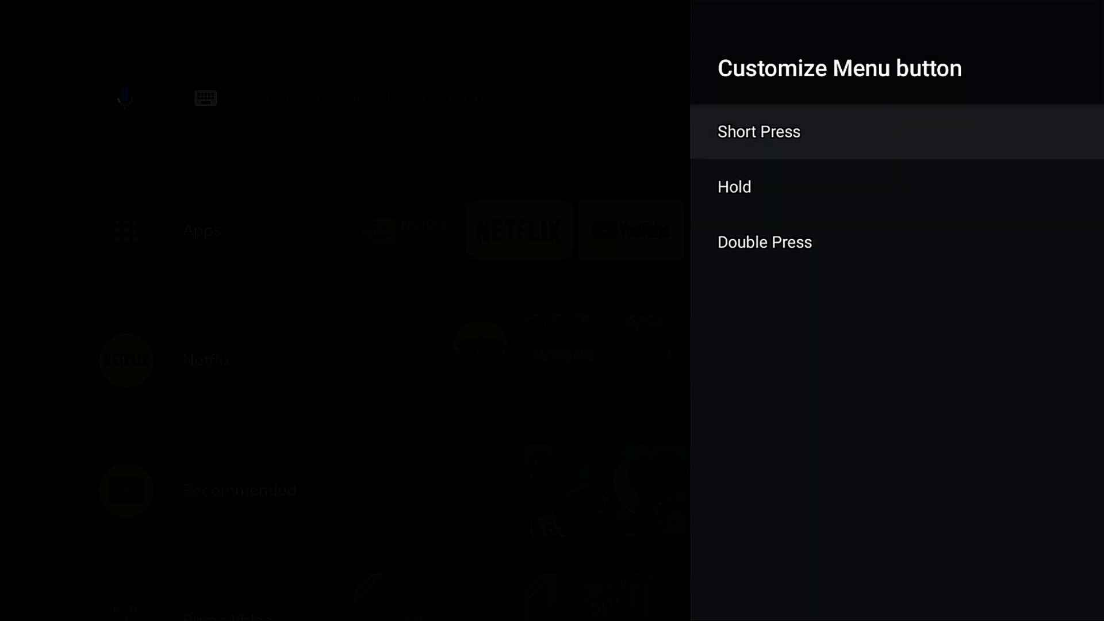
key("Back")
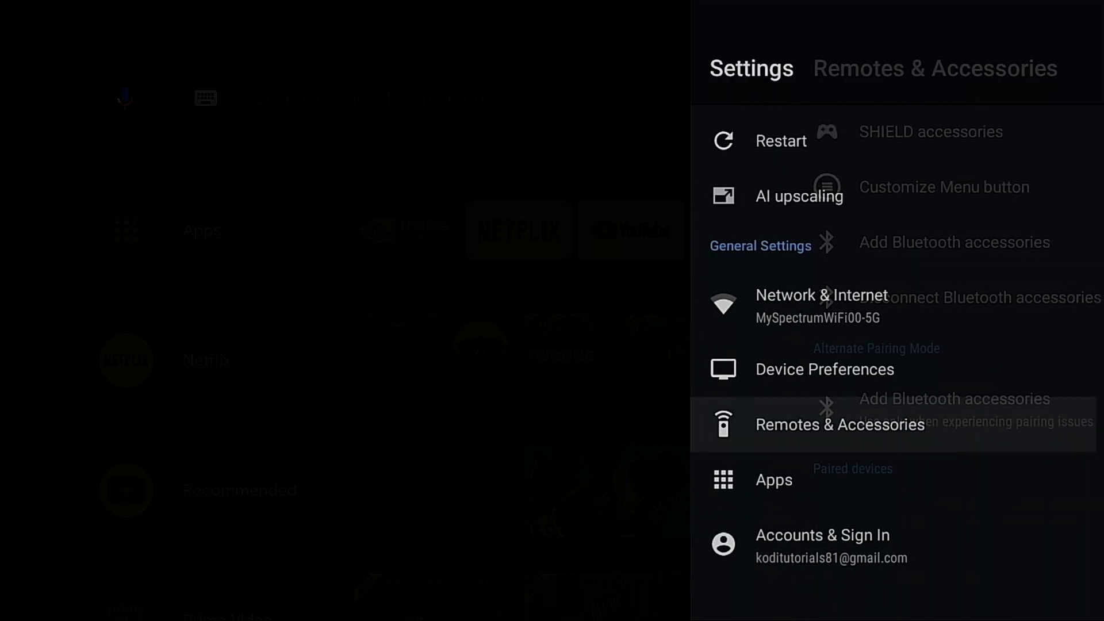
Clear AIDA64's cache from the Apps settings list
left_click(772, 479)
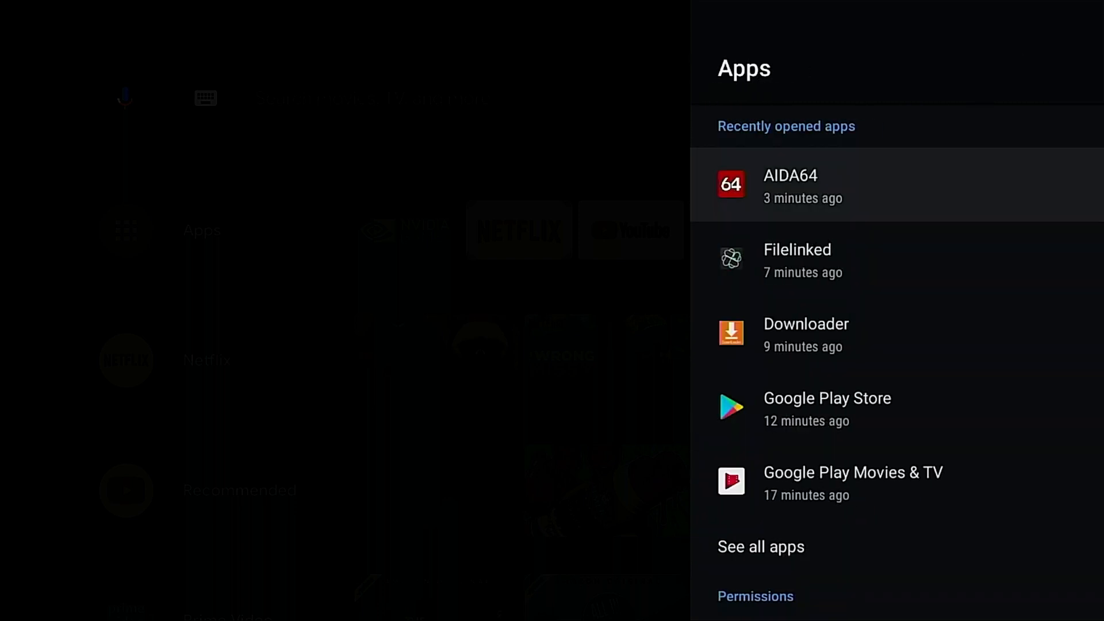
scroll("down", 3)
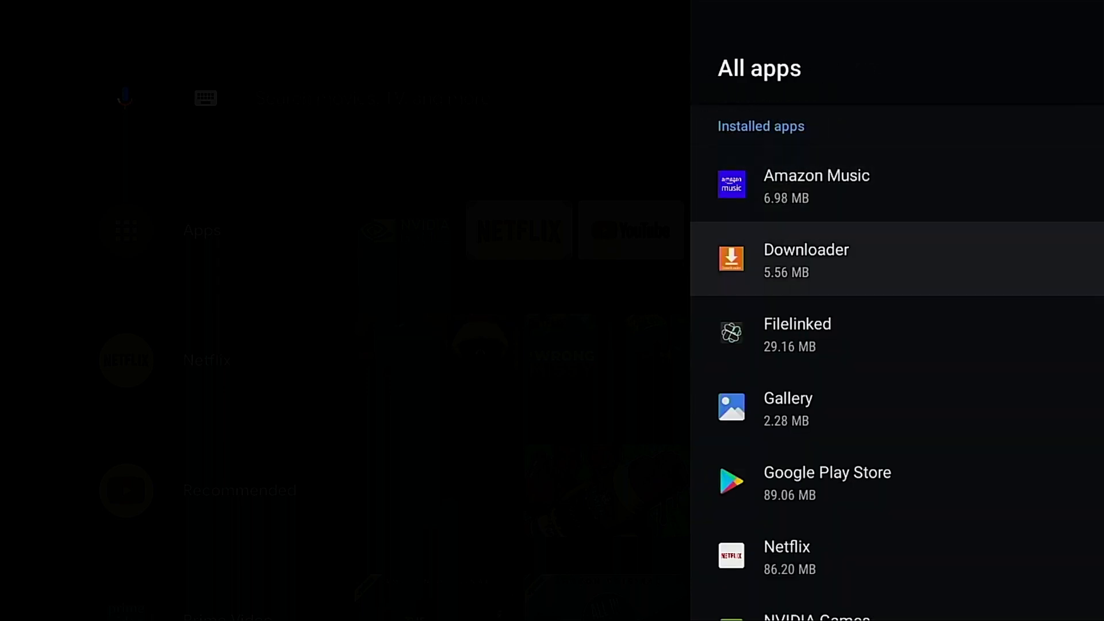
scroll("down", 3)
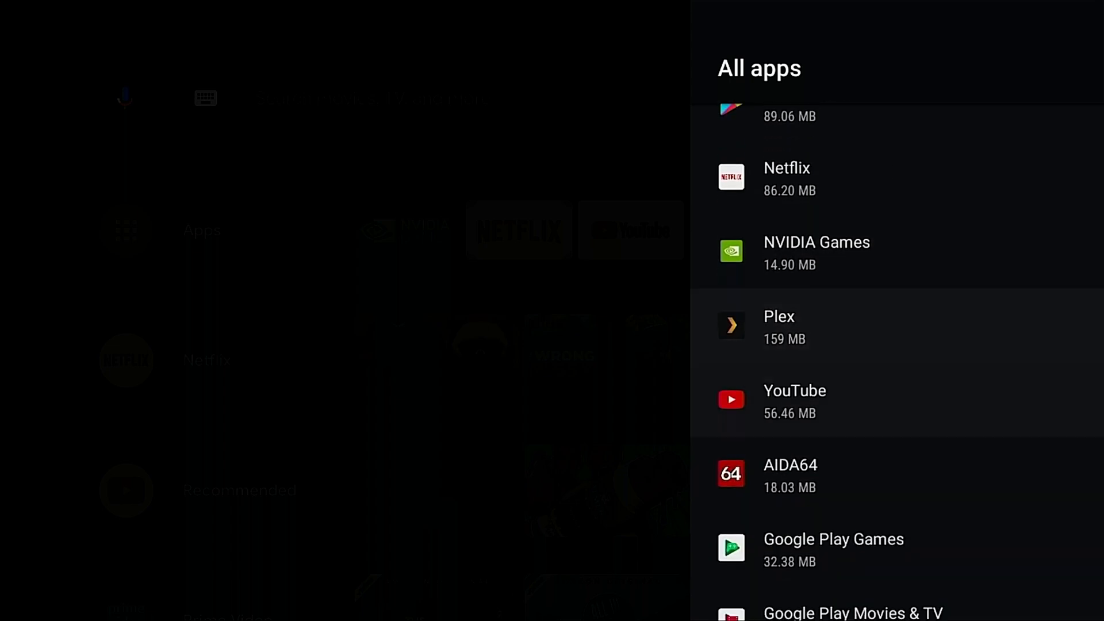
scroll("down", 3)
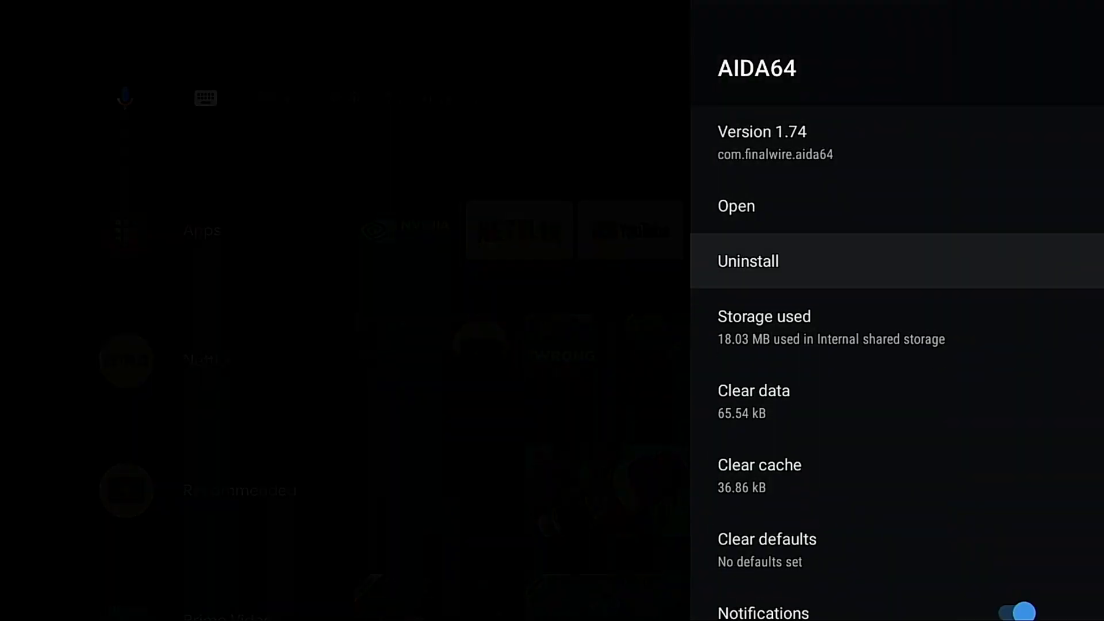
left_click(759, 465)
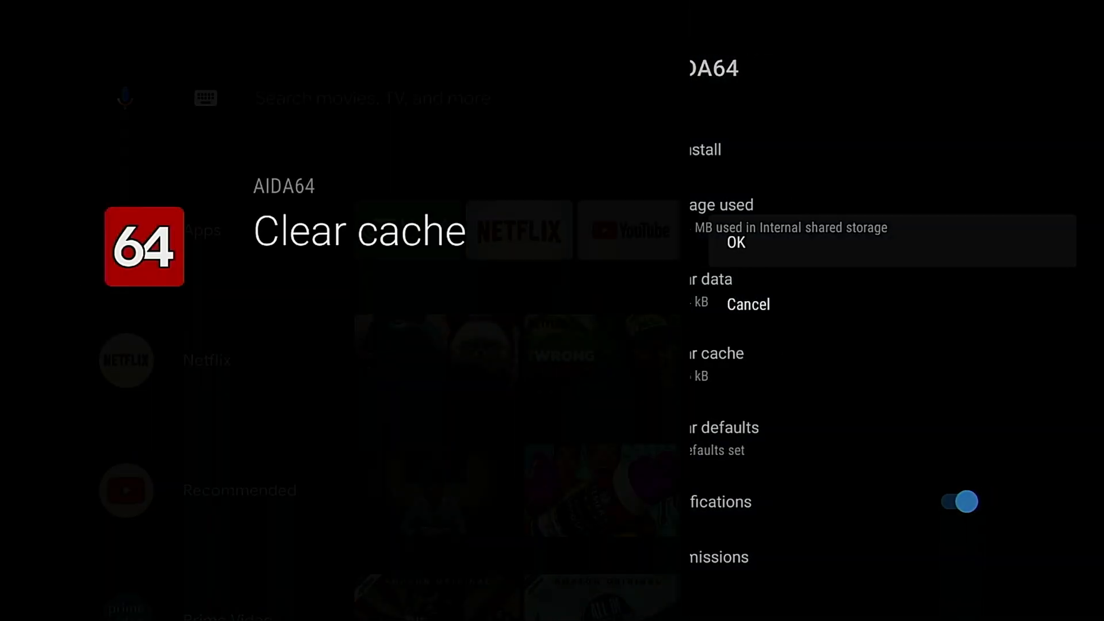
left_click(734, 242)
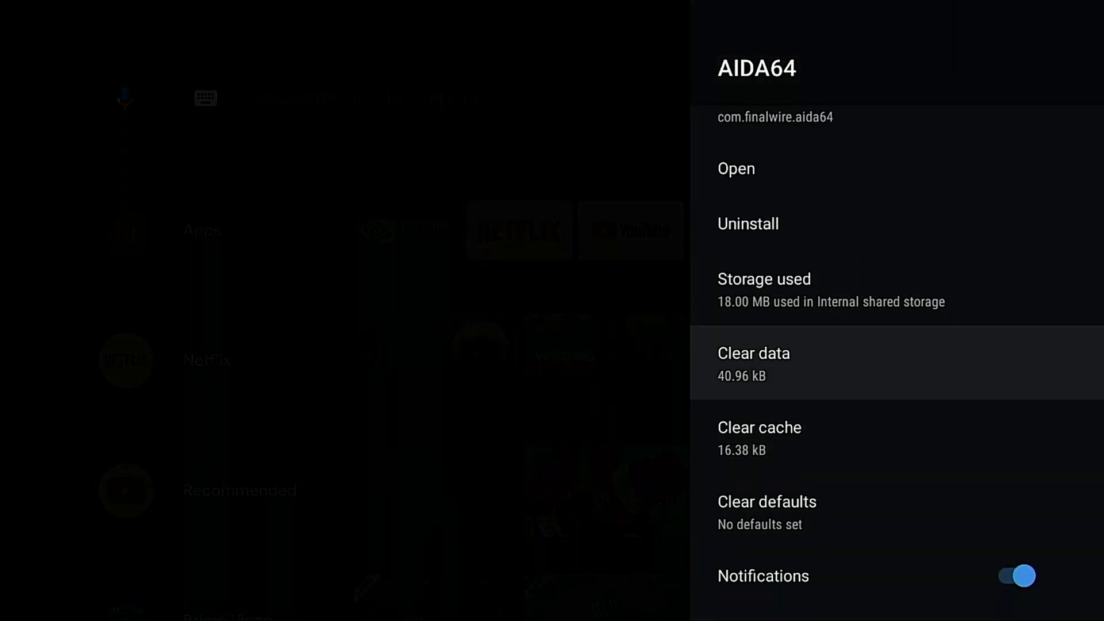
left_click(759, 427)
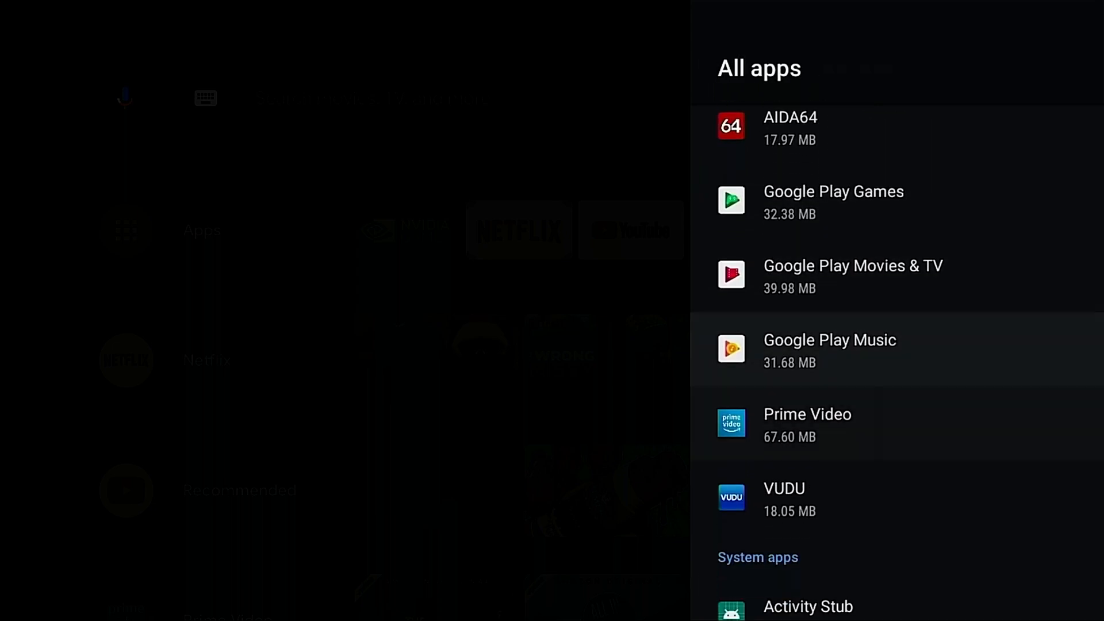
Scroll through the App permissions list
scroll("down", 3)
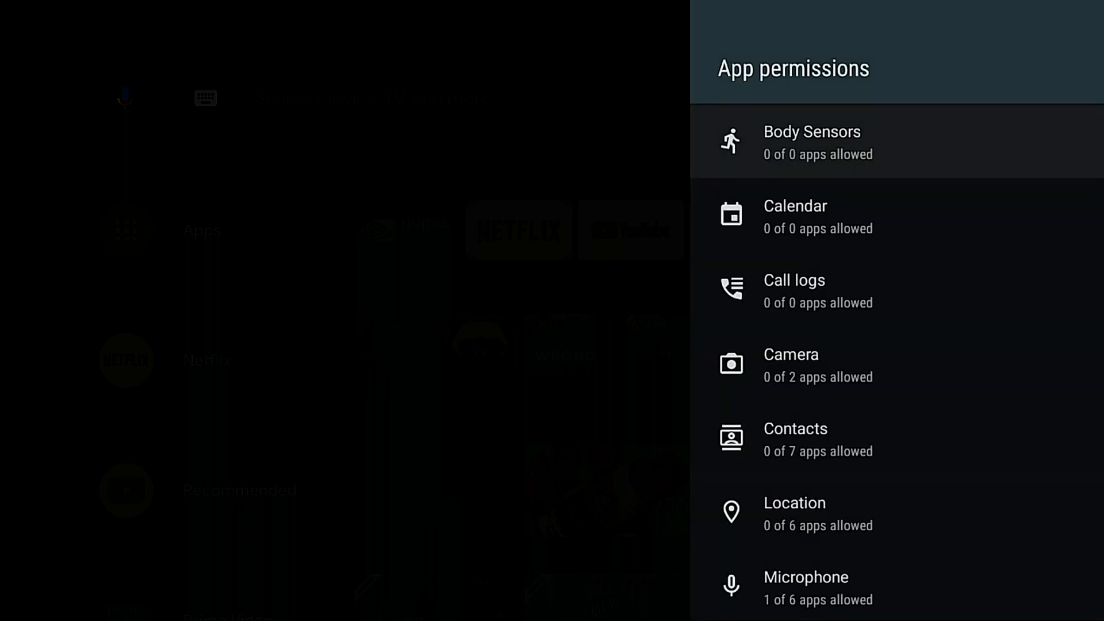
scroll("down", 3)
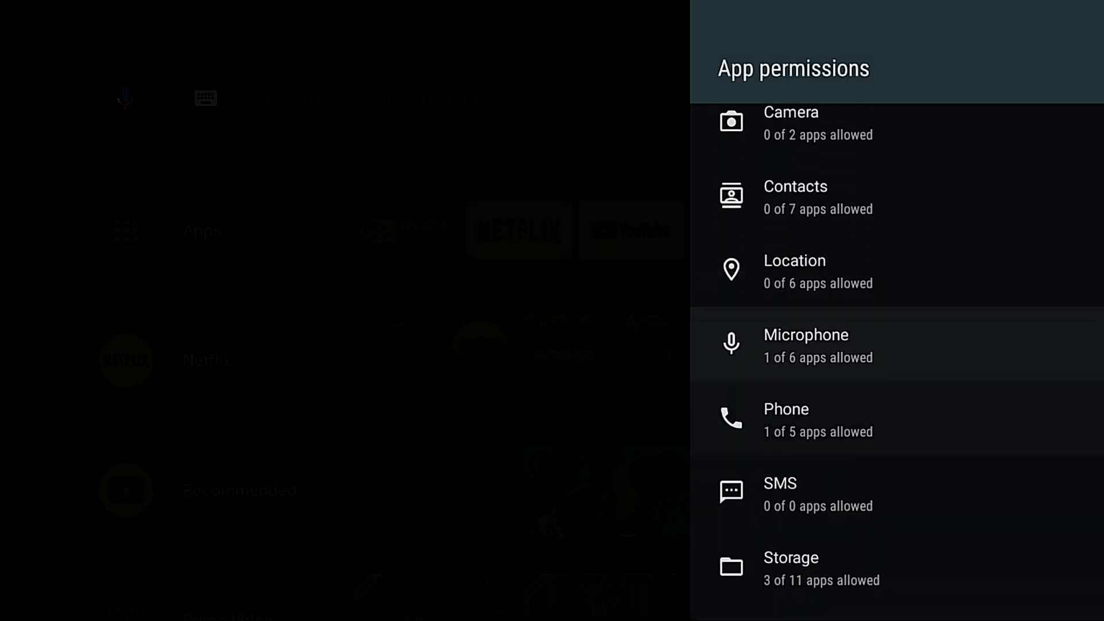
scroll("down", 3)
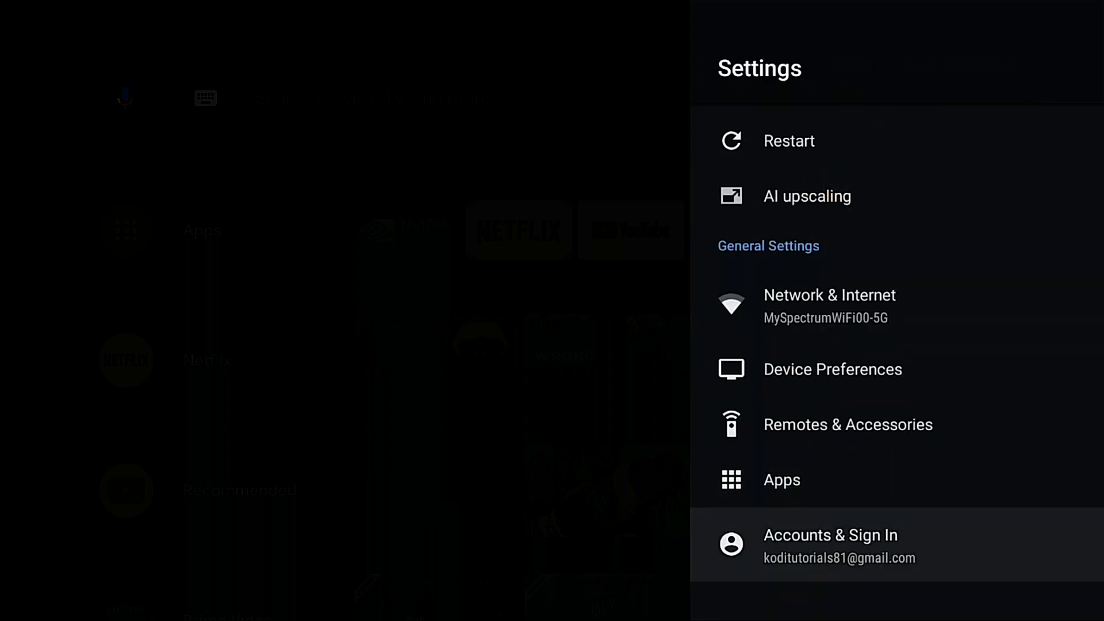
Close Settings and shift the YouTube favourite to the far left of the row
left_click(829, 545)
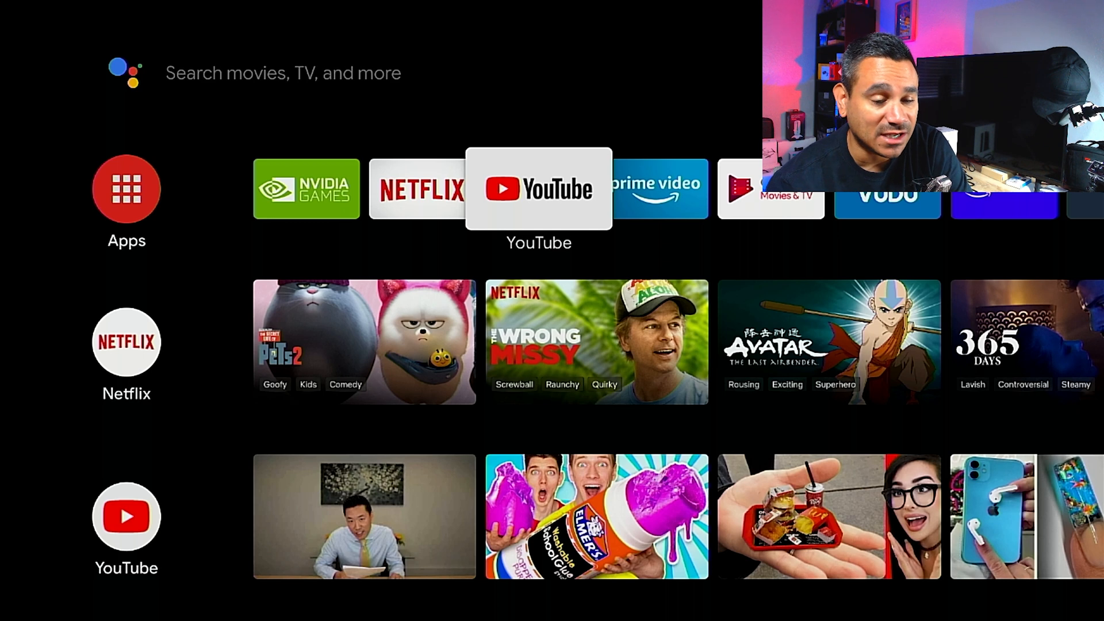
left_click(538, 188)
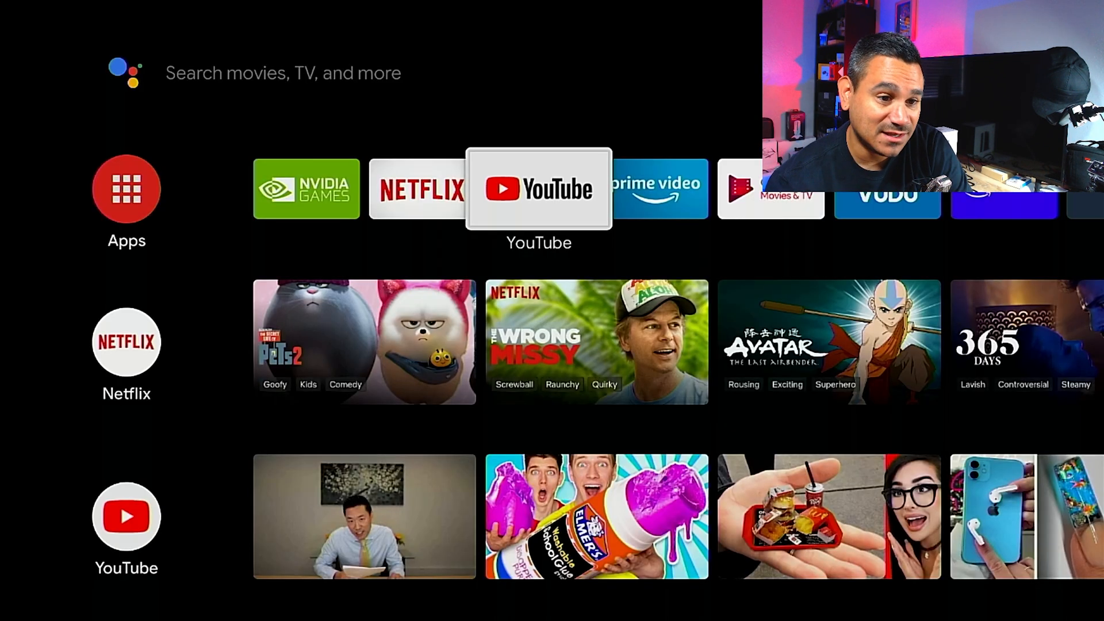
scroll("left", 3)
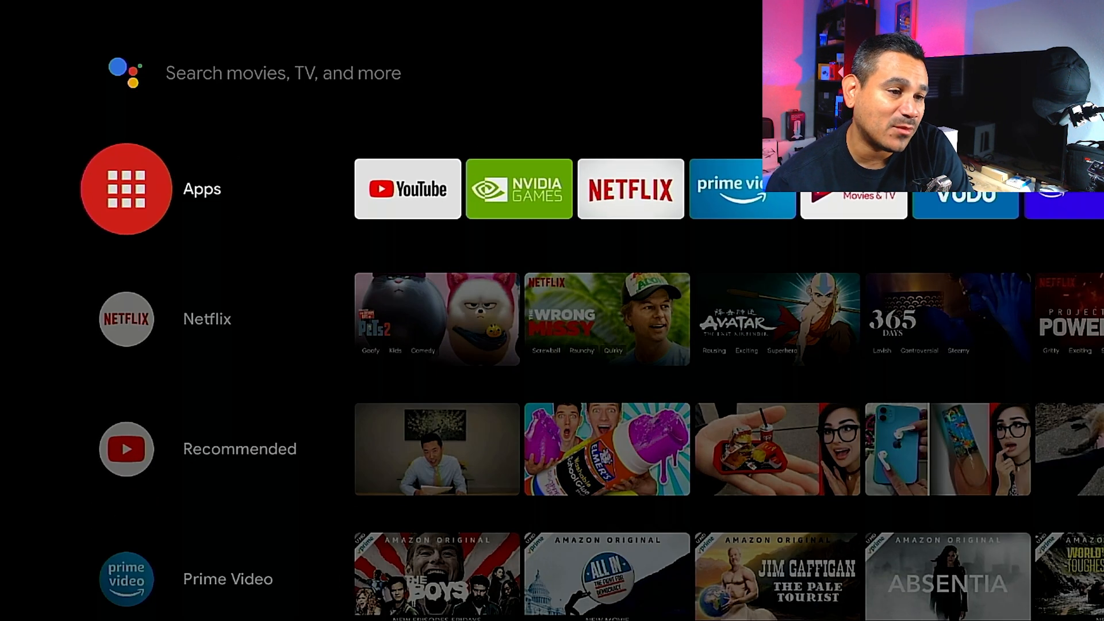
Open the installed apps grid and scroll through it
left_click(126, 188)
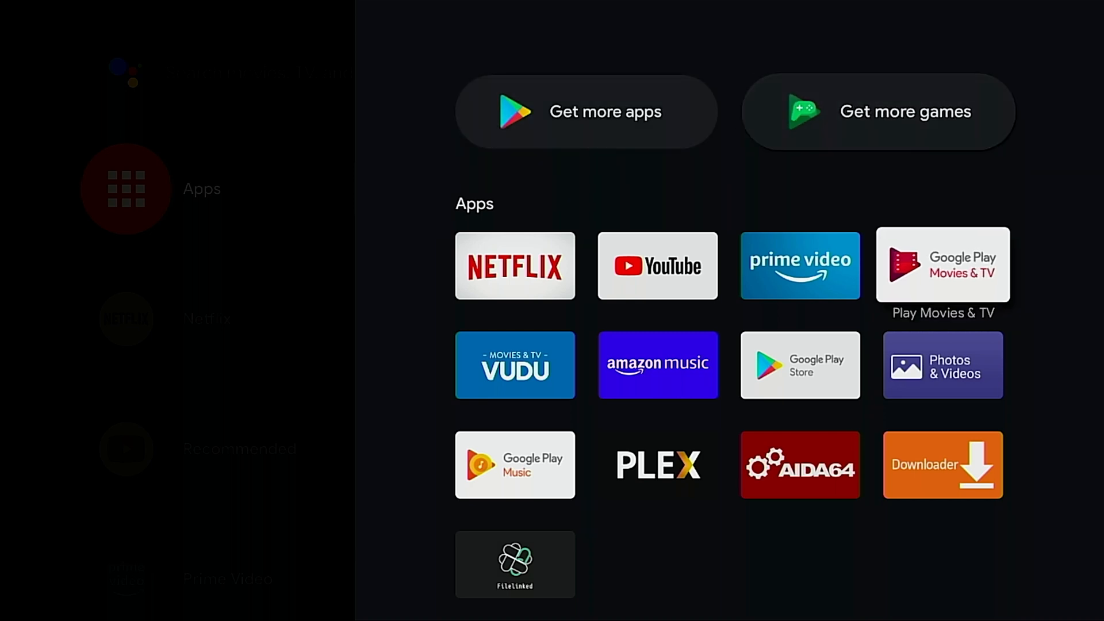
scroll("down", 3)
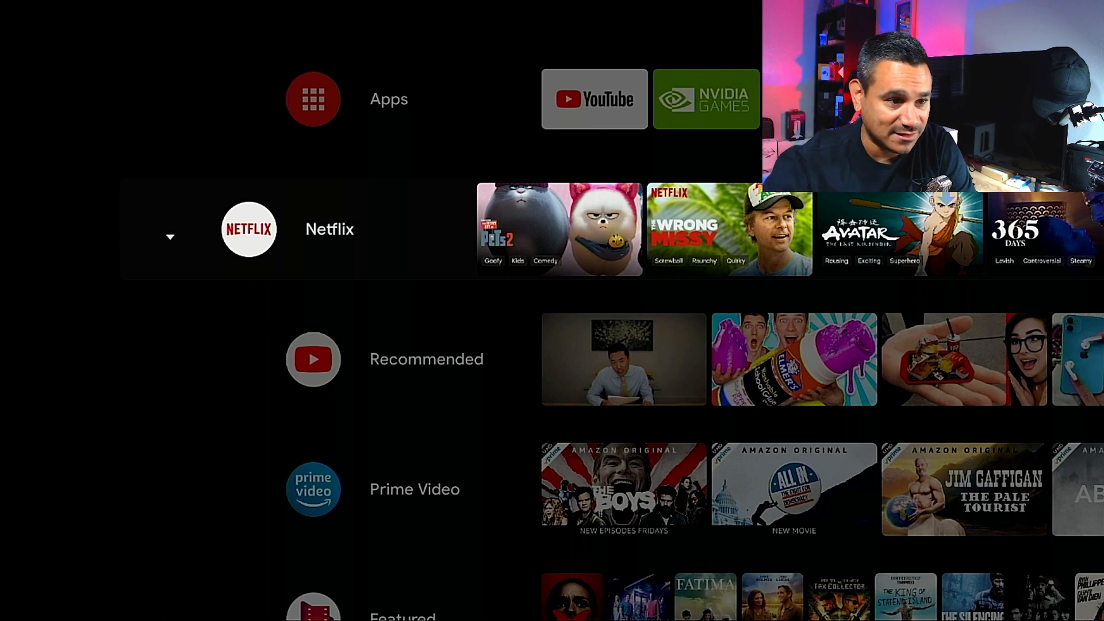
Move the Netflix channel row down beneath Recommended and above Trending
scroll("down", 3)
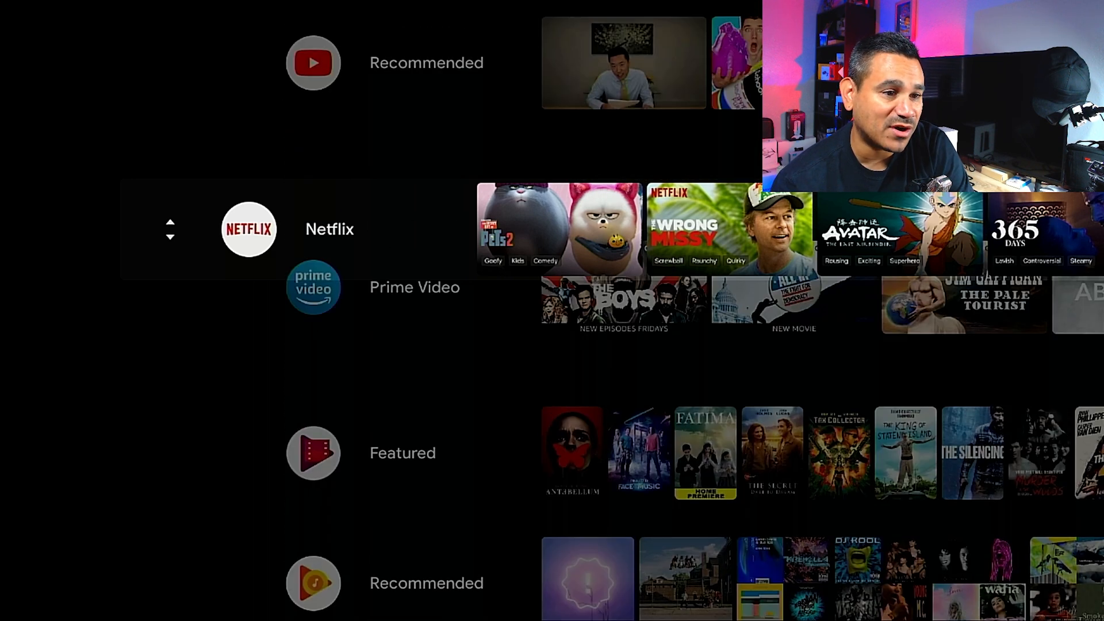
scroll("down", 3)
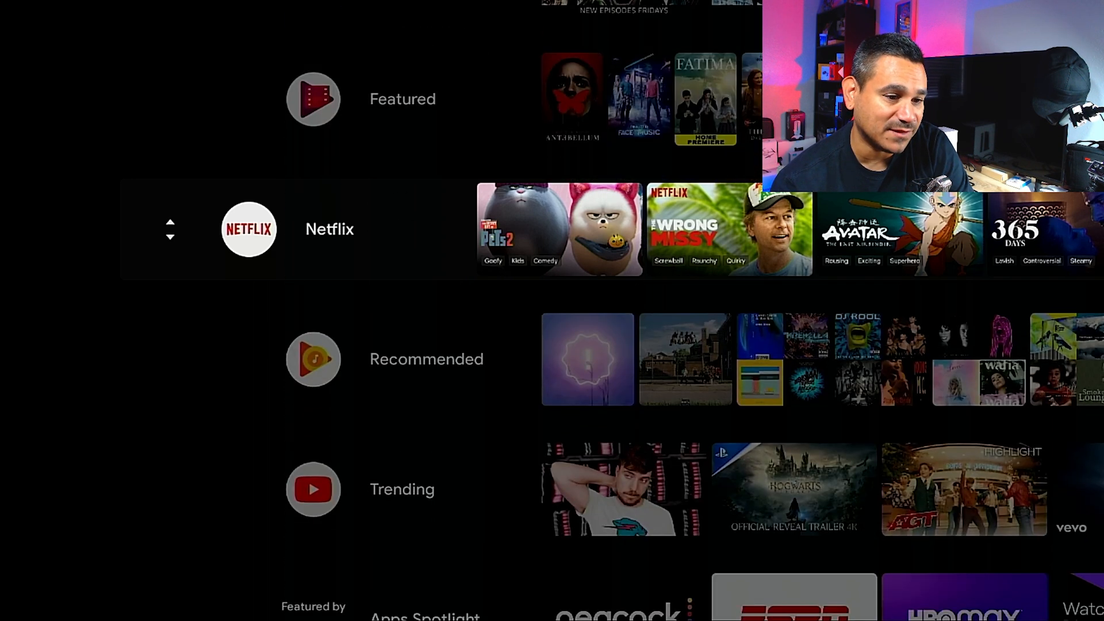
scroll("down", 3)
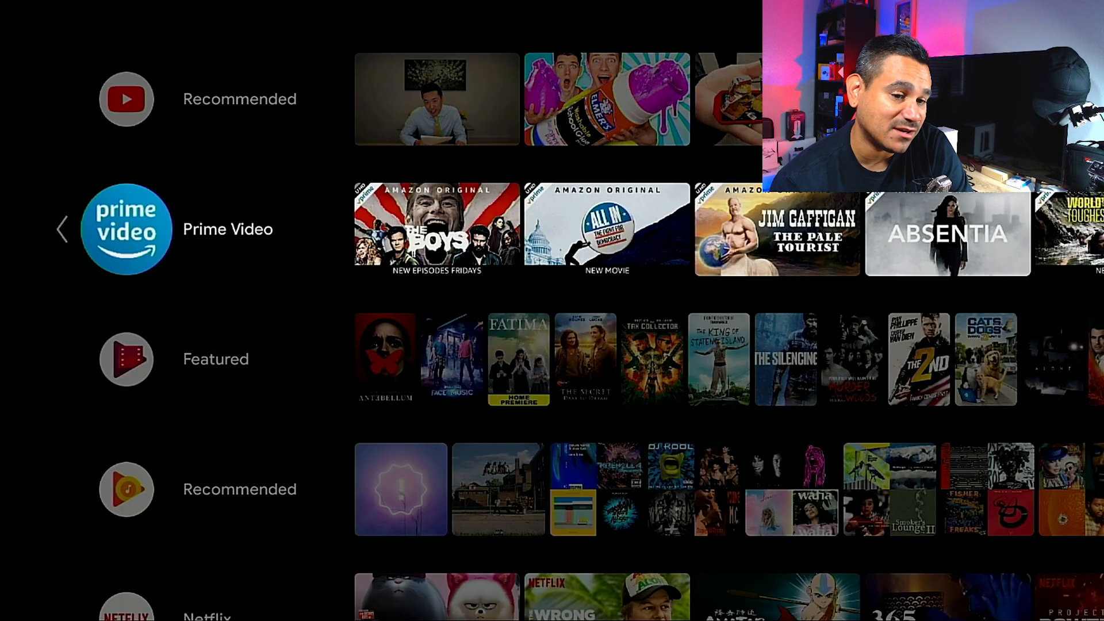
scroll("down", 3)
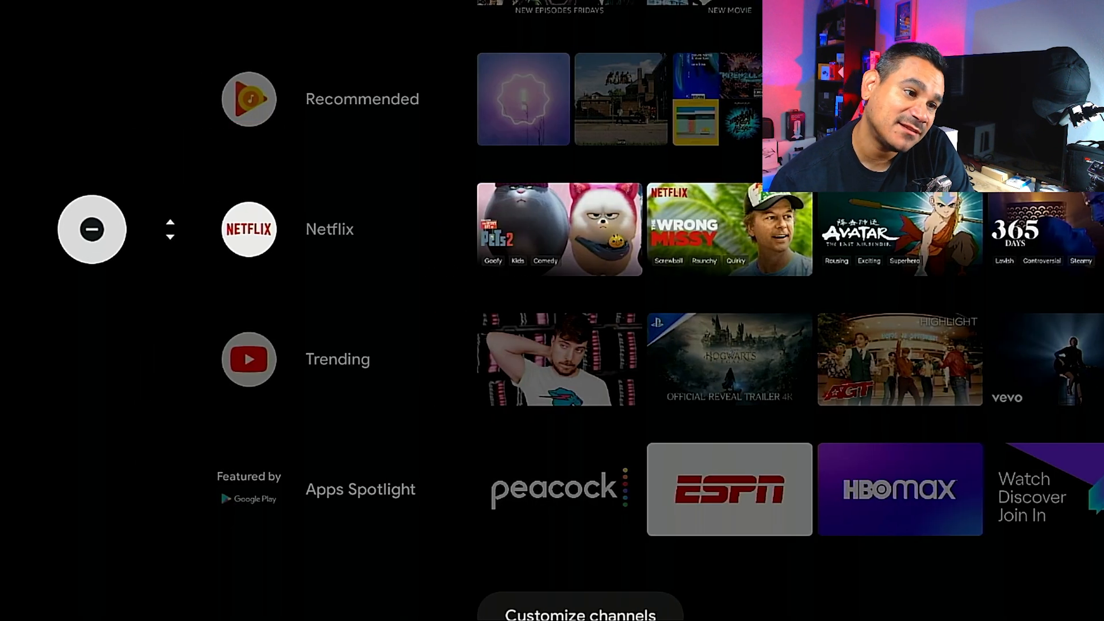
scroll("down", 3)
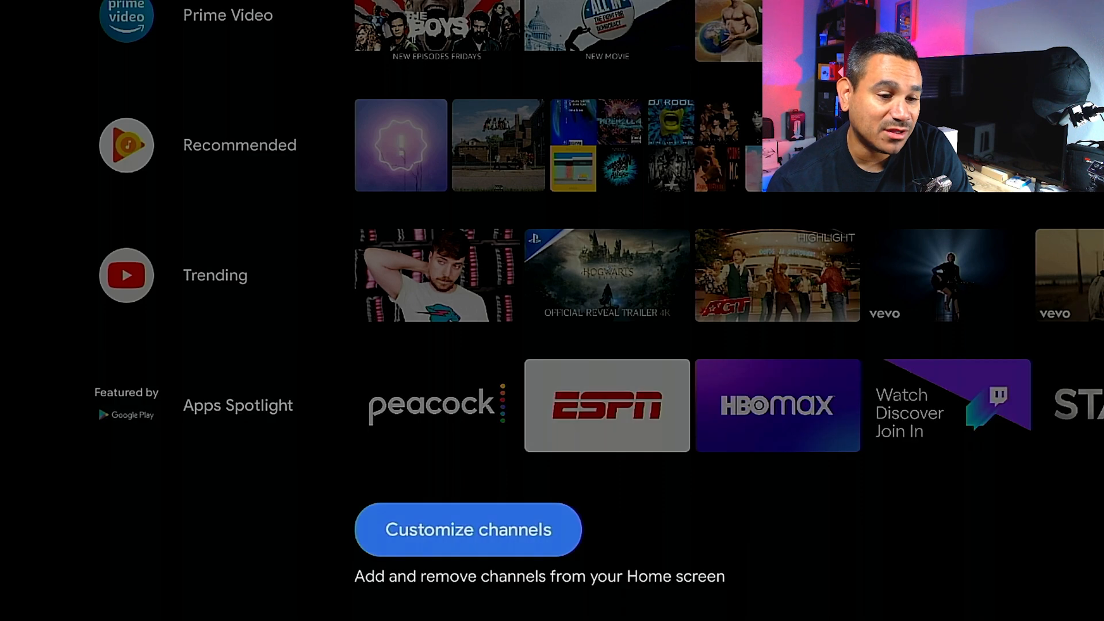
Open Customize channels and toggle the Netflix channel switch, ending enabled
left_click(467, 529)
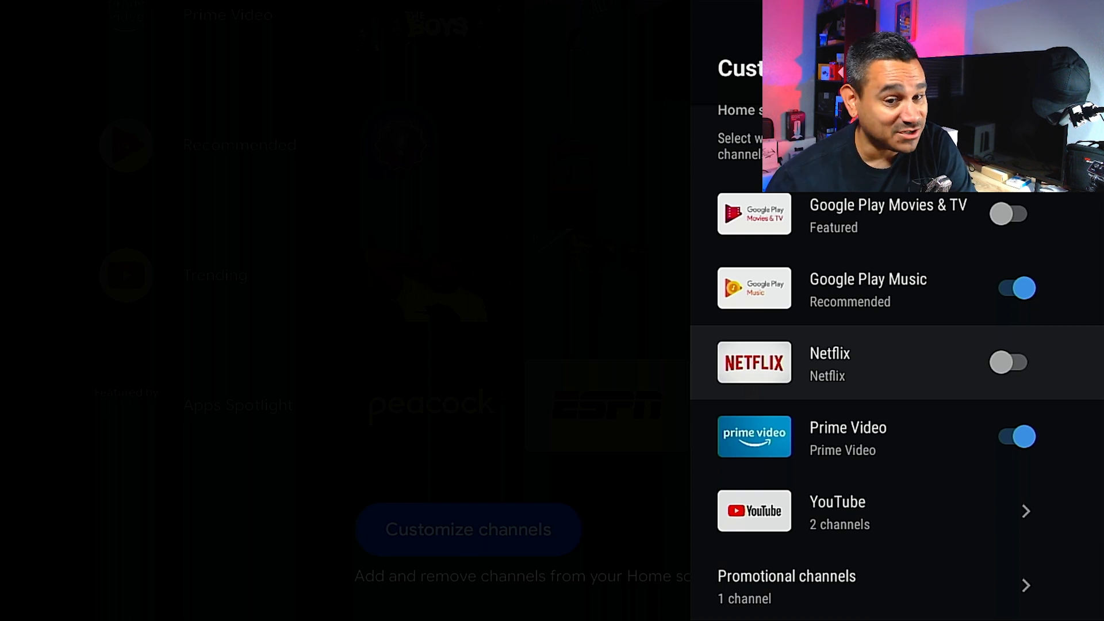
left_click(1009, 361)
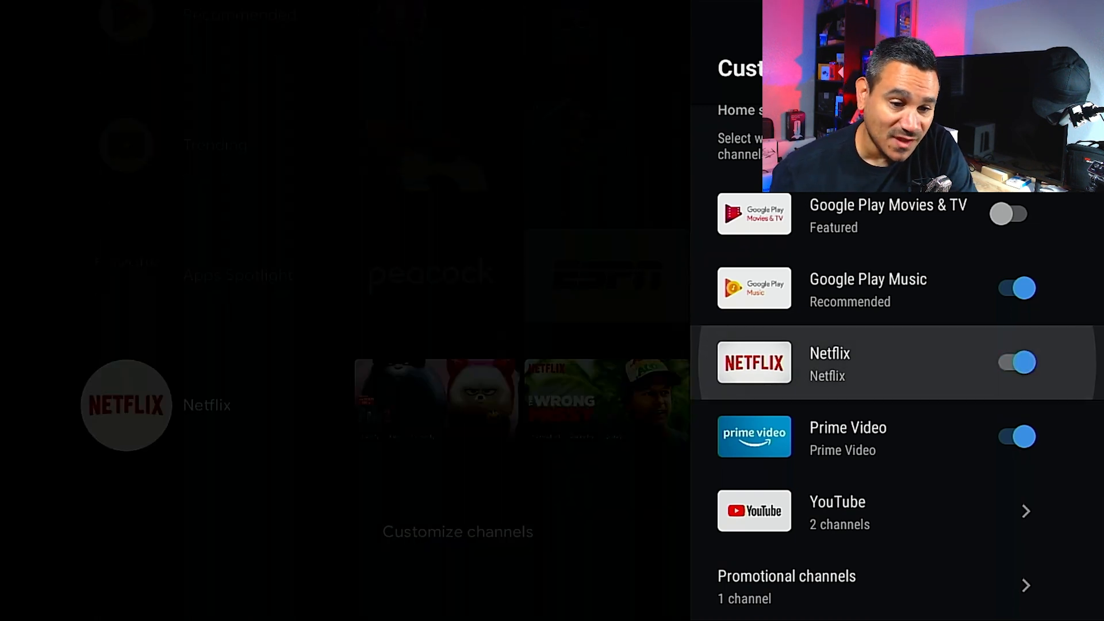
left_click(1013, 361)
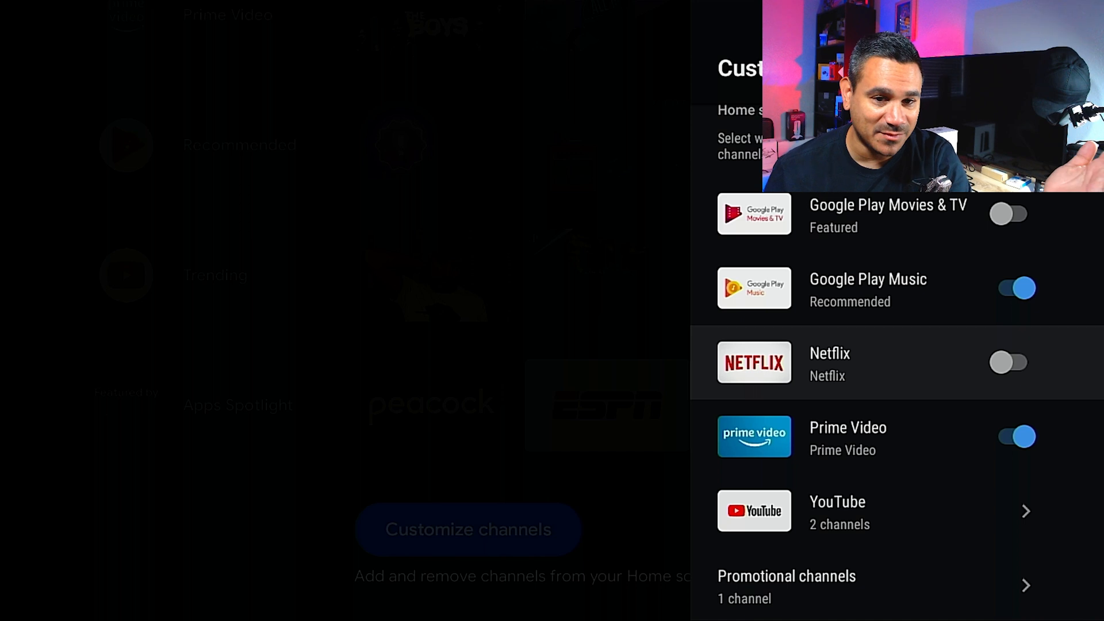
left_click(1008, 361)
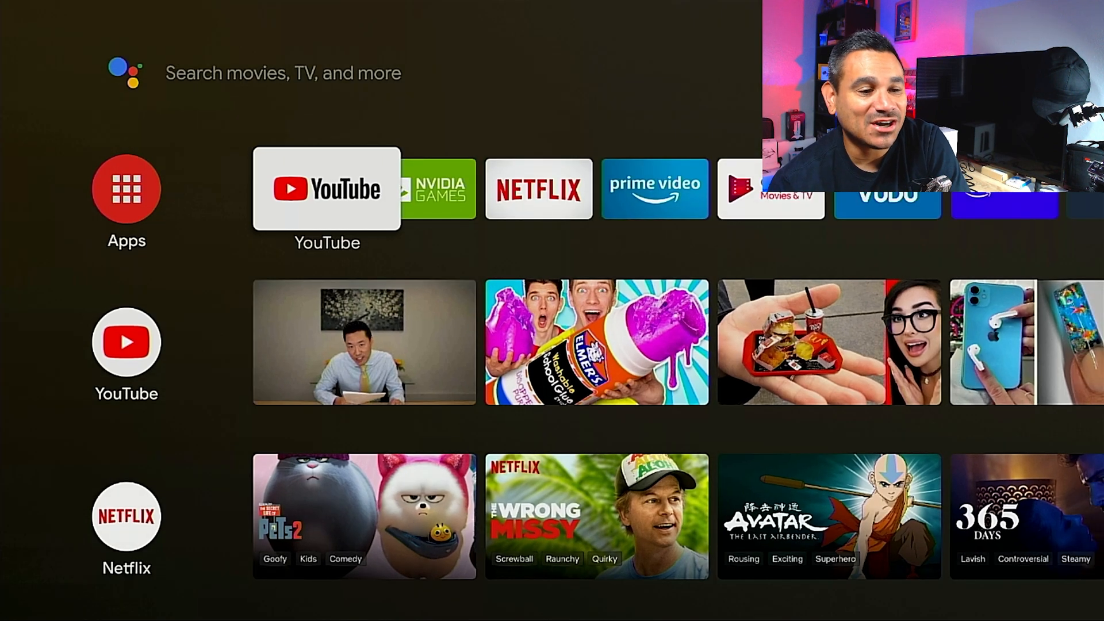
Navigate to the Apps row and launch the YouTube app
scroll("down", 3)
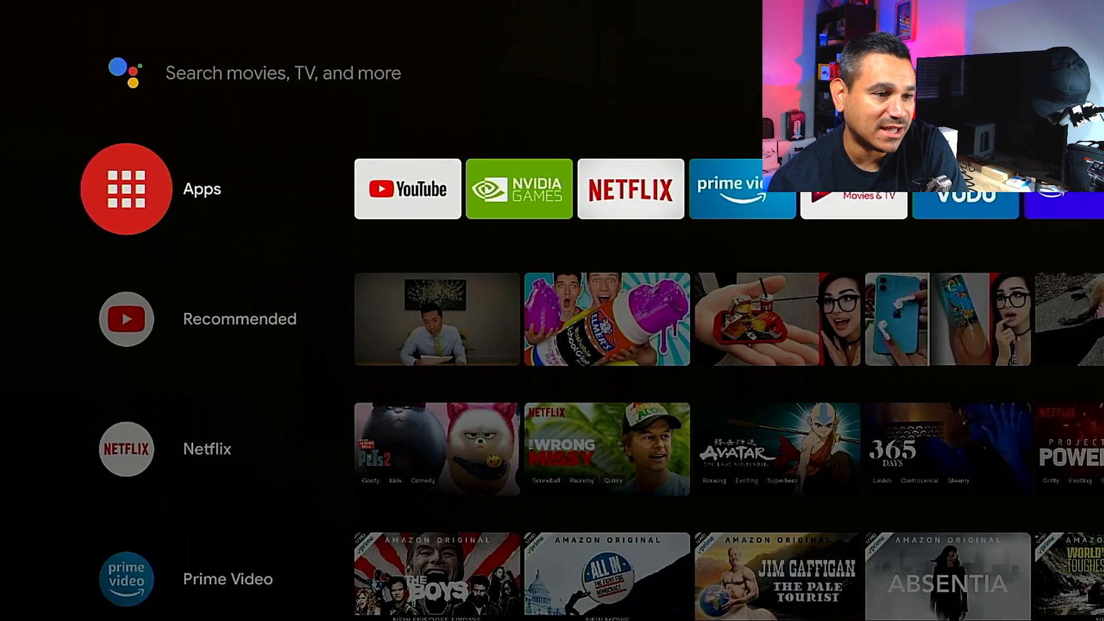
left_click(406, 187)
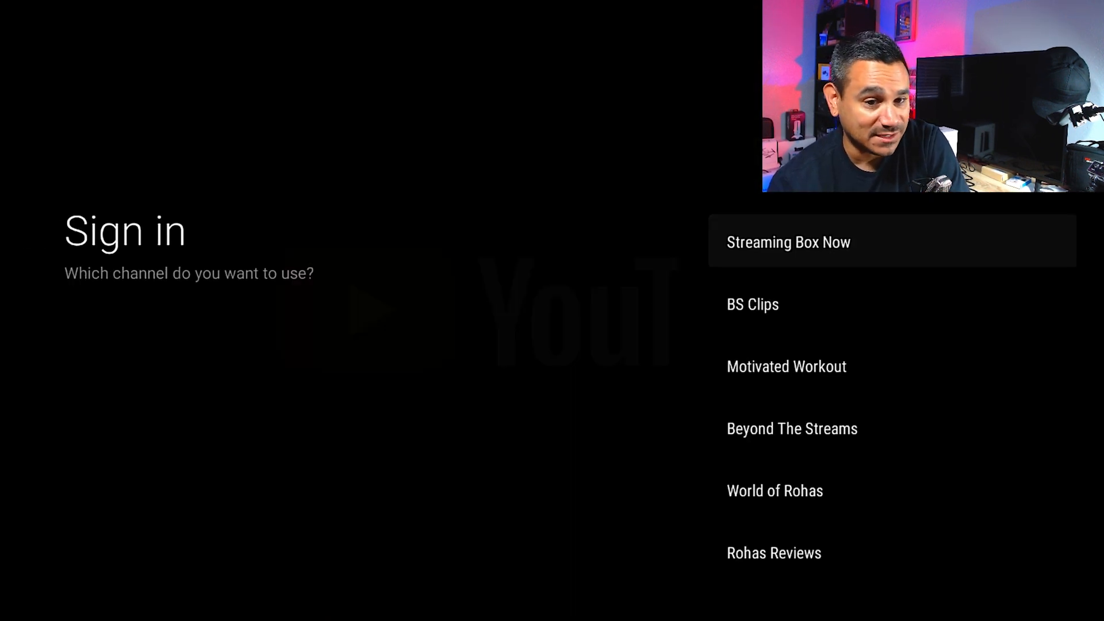
Sign in as Streaming Box Now and open YouTube's Search page
left_click(788, 242)
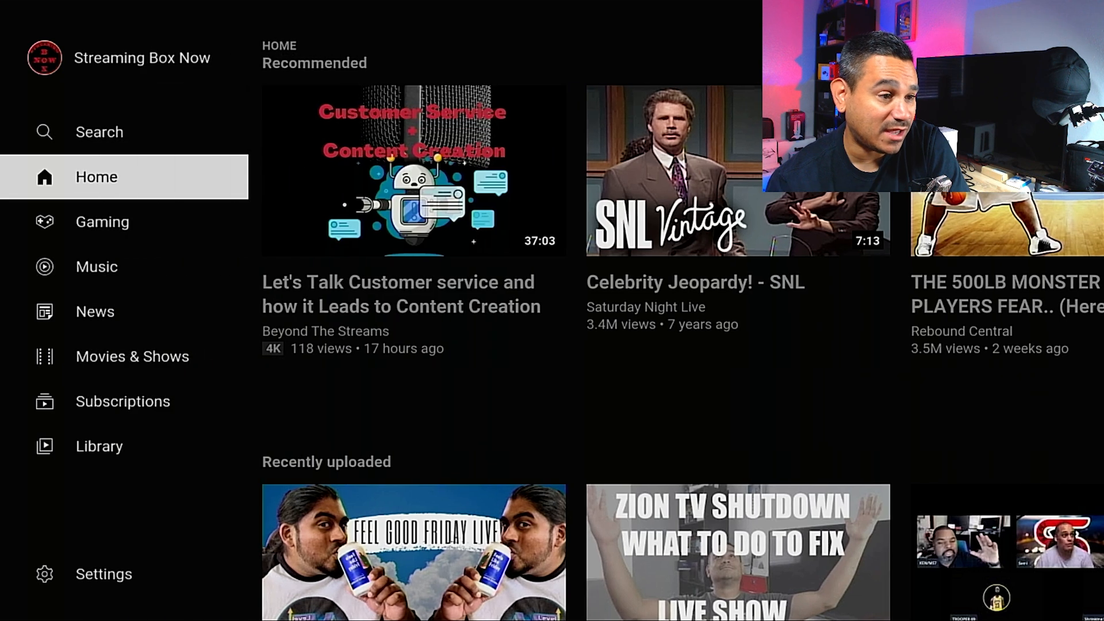
left_click(99, 131)
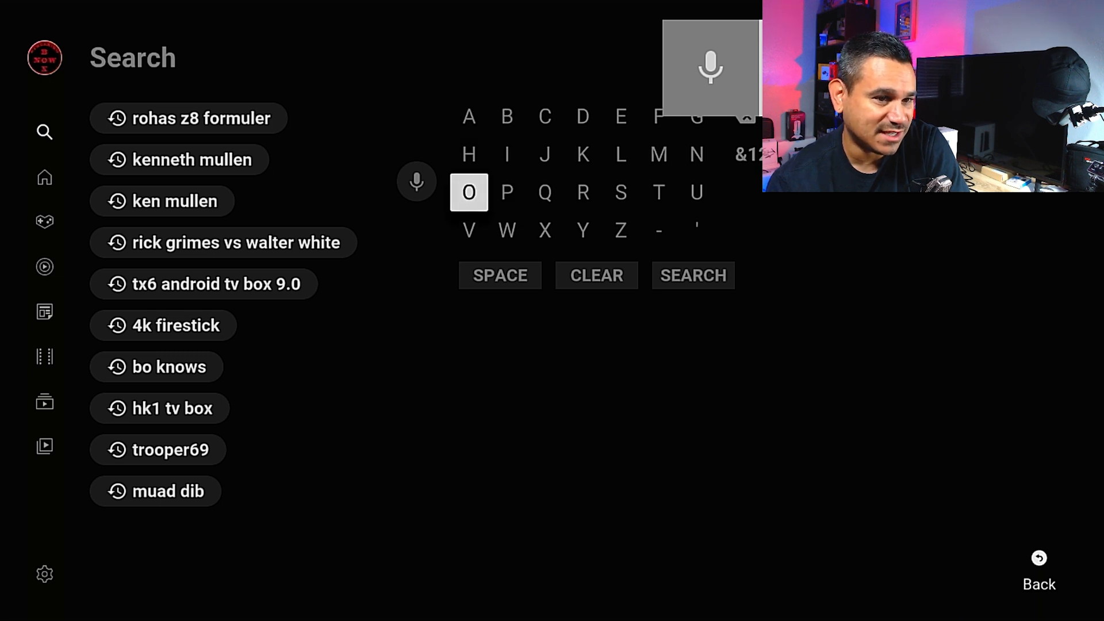
Voice-search YouTube for 'streaming box now' and play the Mecool KM3 64GB + 4GB RAM video
left_click(416, 182)
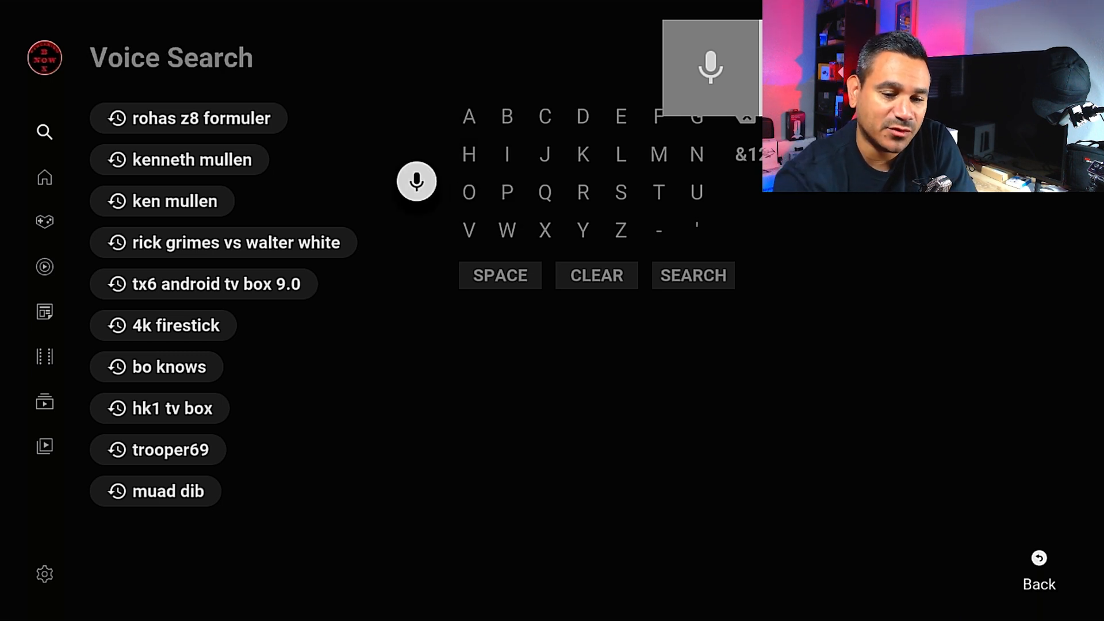
left_click(710, 68)
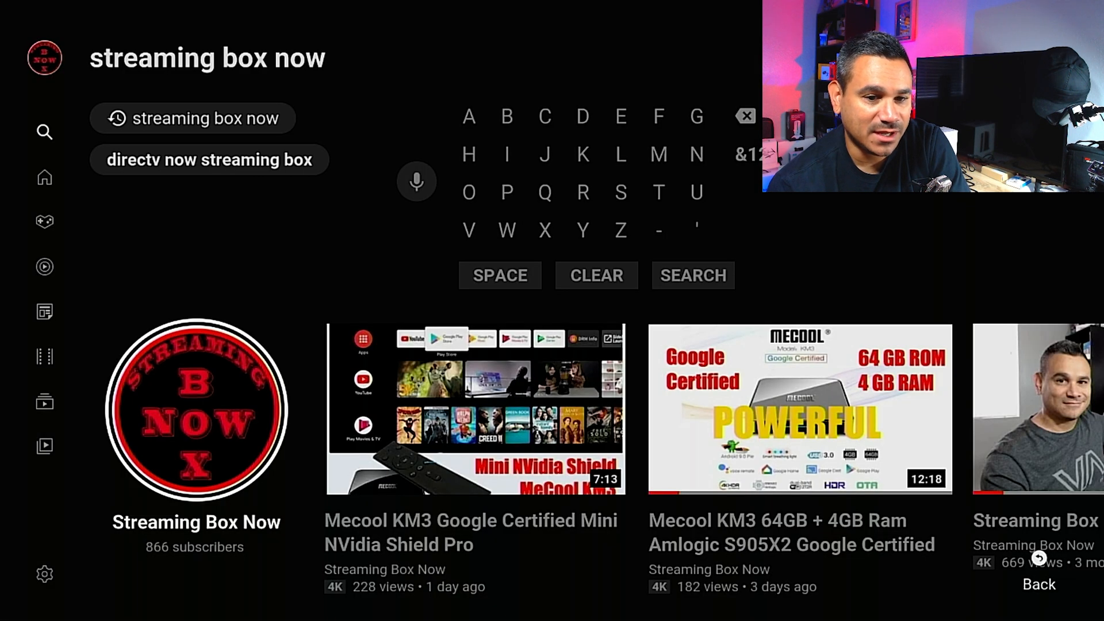
scroll("right", 3)
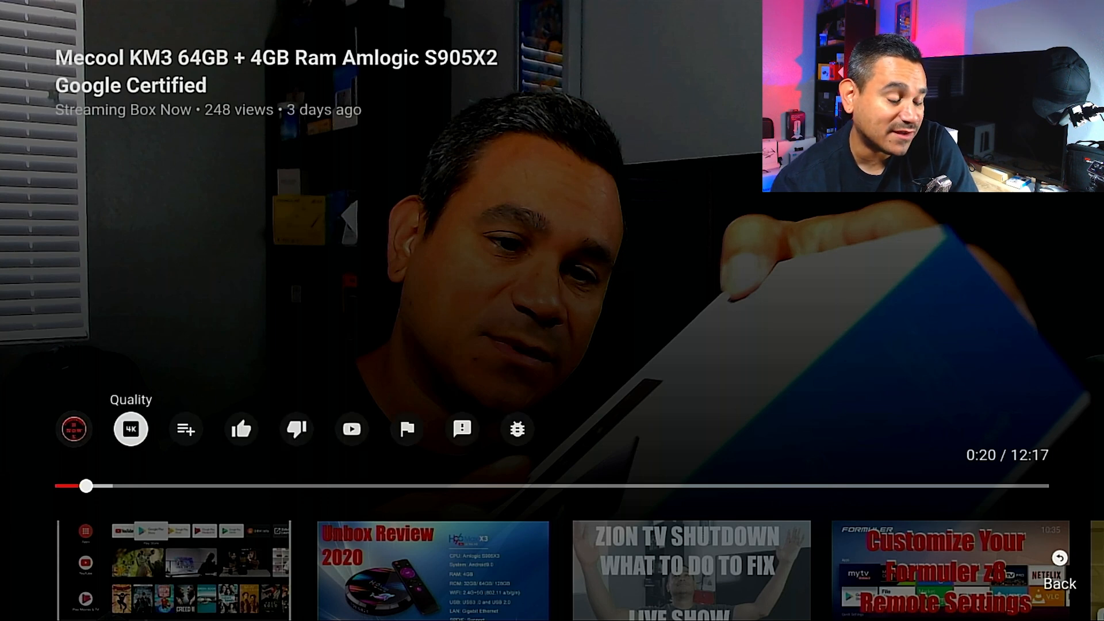
left_click(131, 429)
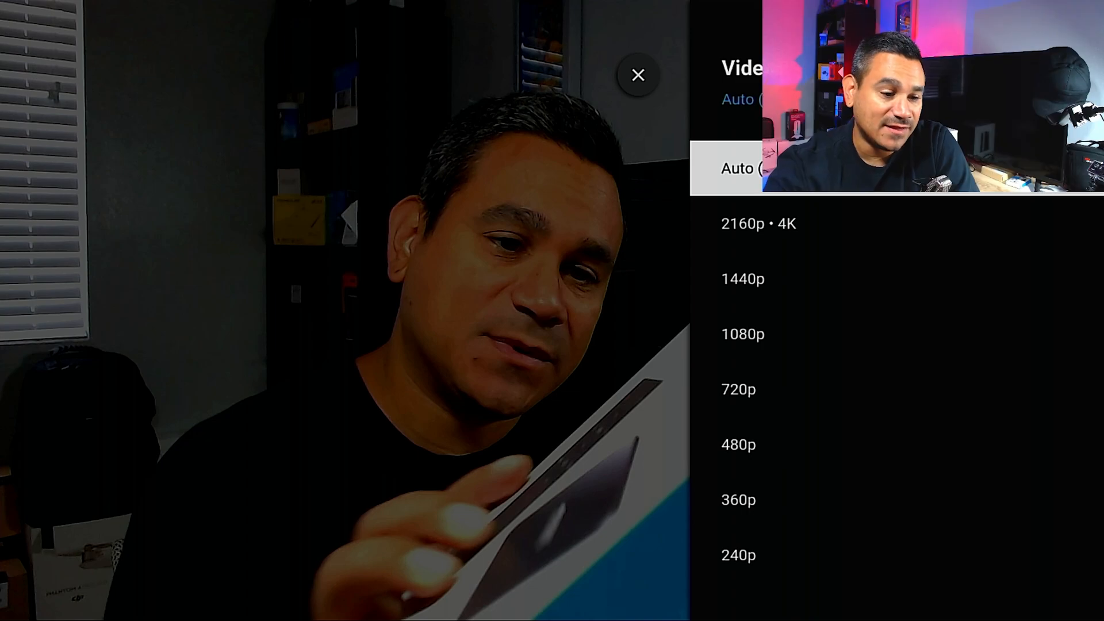
left_click(636, 74)
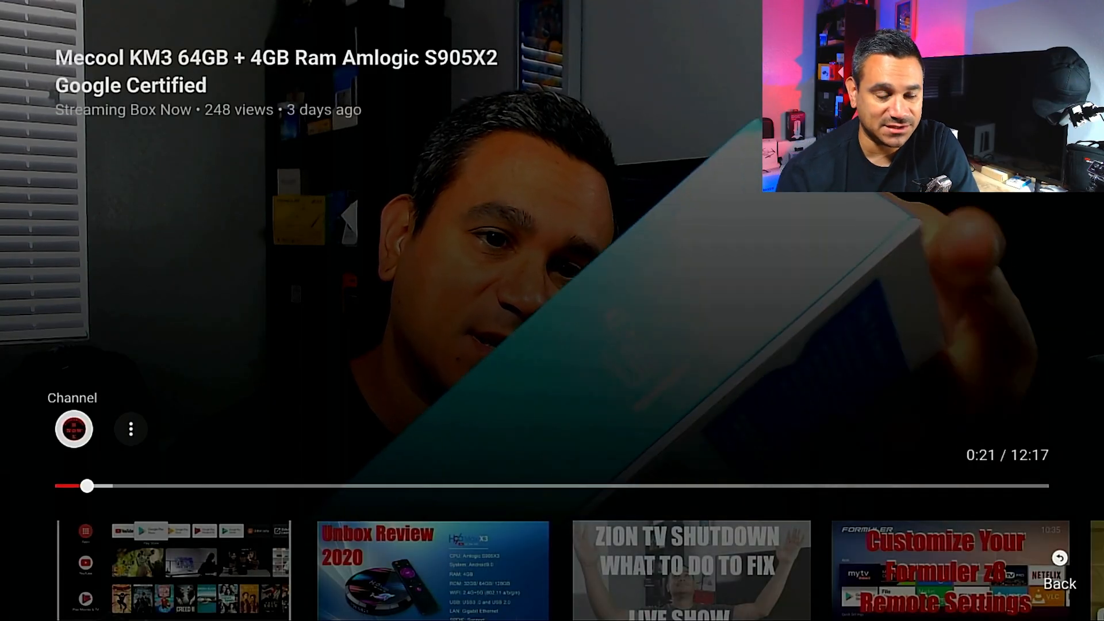